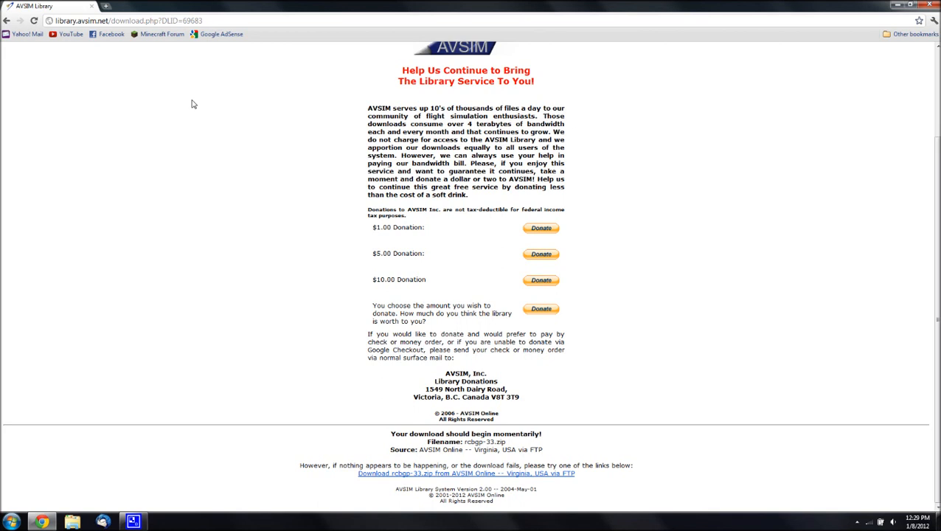
mouse_move(223, 41)
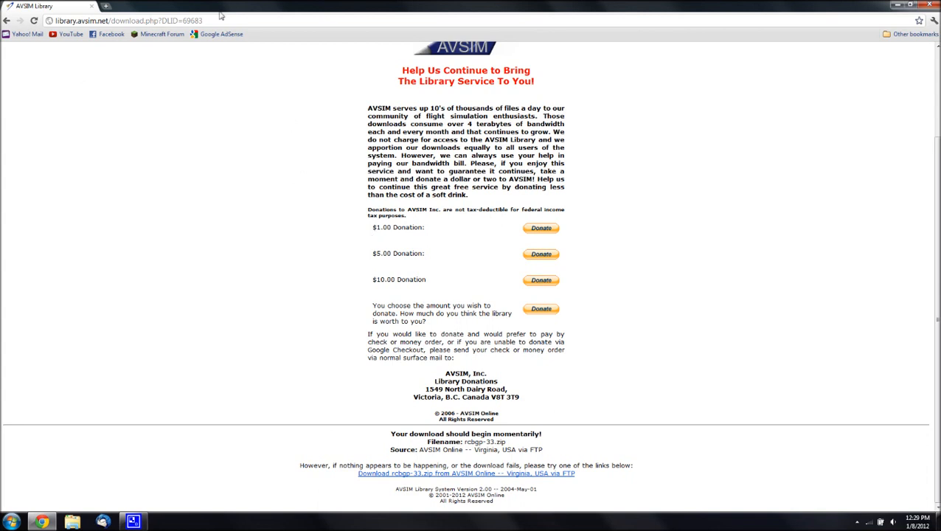
Let the rcbgp-33.zip download from the AVSIM library proceed in Chrome.
click(130, 20)
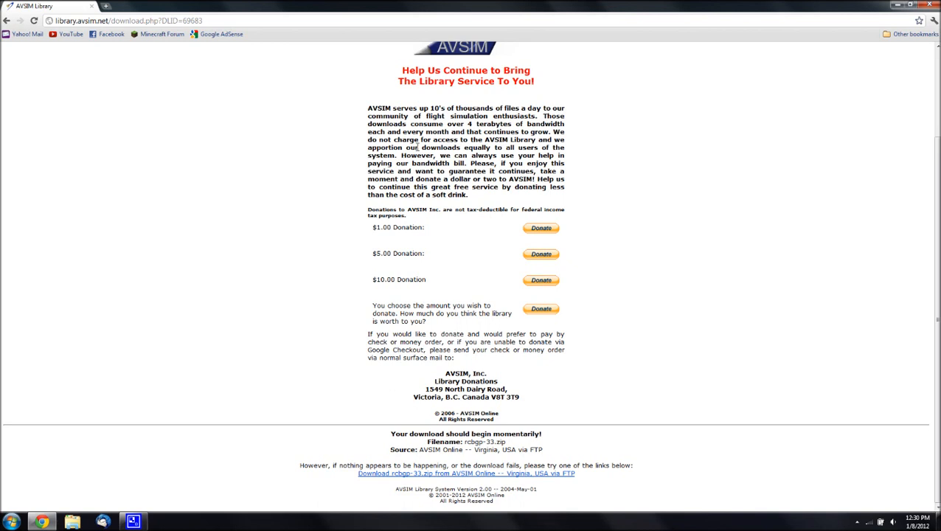
mouse_move(435, 182)
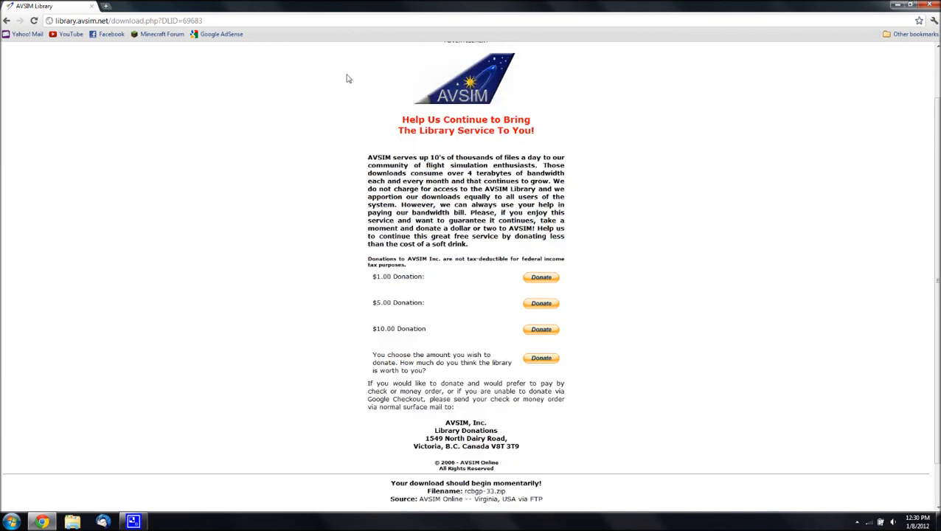
mouse_move(795, 306)
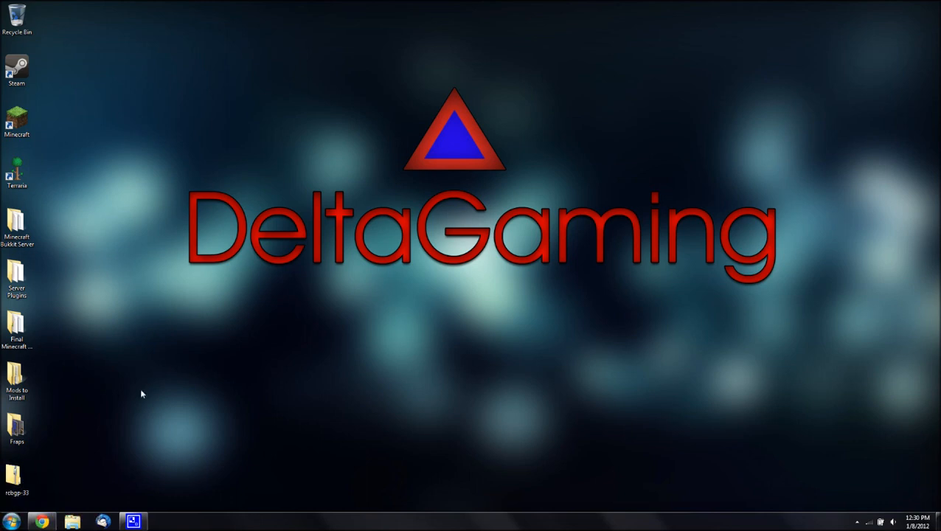
Extract all files from rcbgp-33.zip into a desktop folder.
double_click(17, 474)
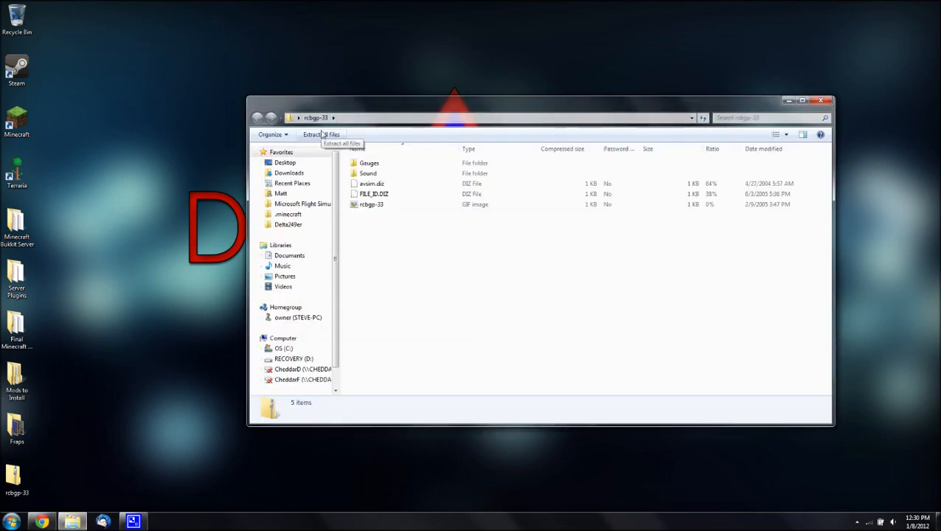
click(321, 134)
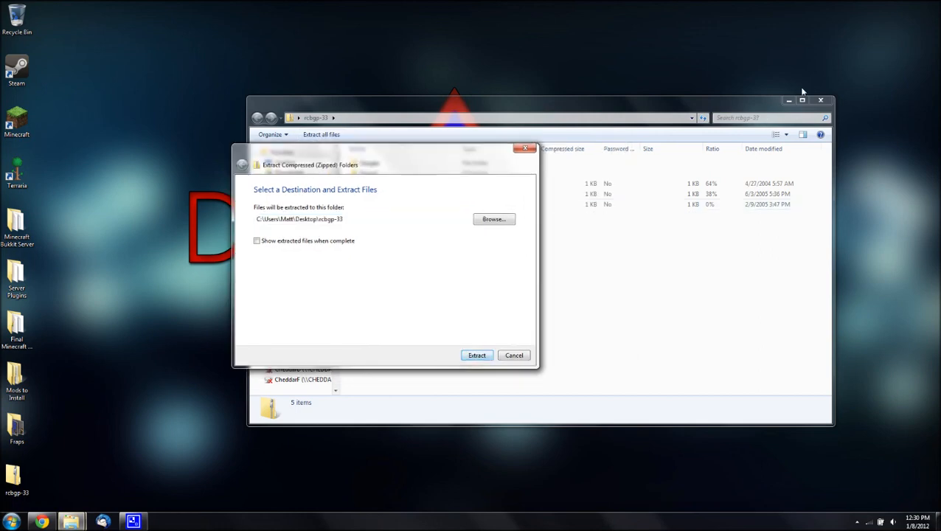
click(476, 355)
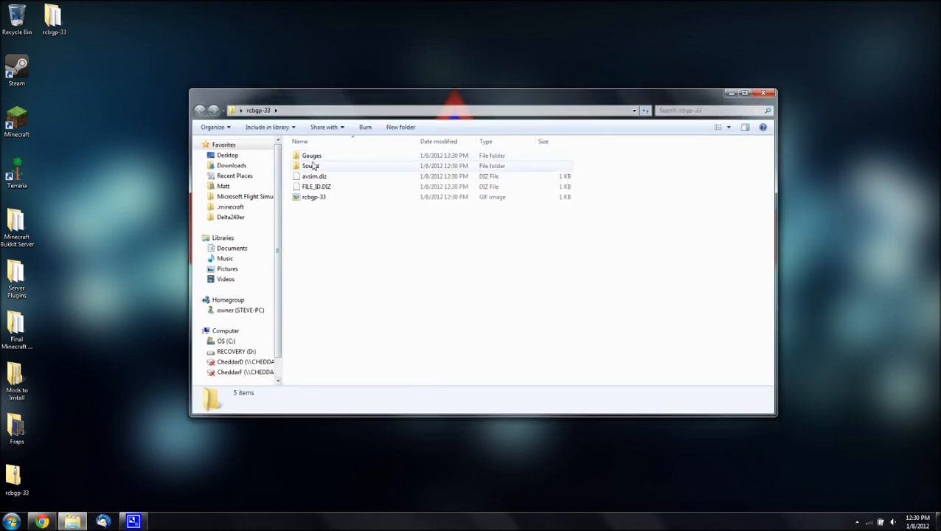
Open the extracted Gauges folder holding rcb-gauges and GPWS_sound.gau.
click(317, 186)
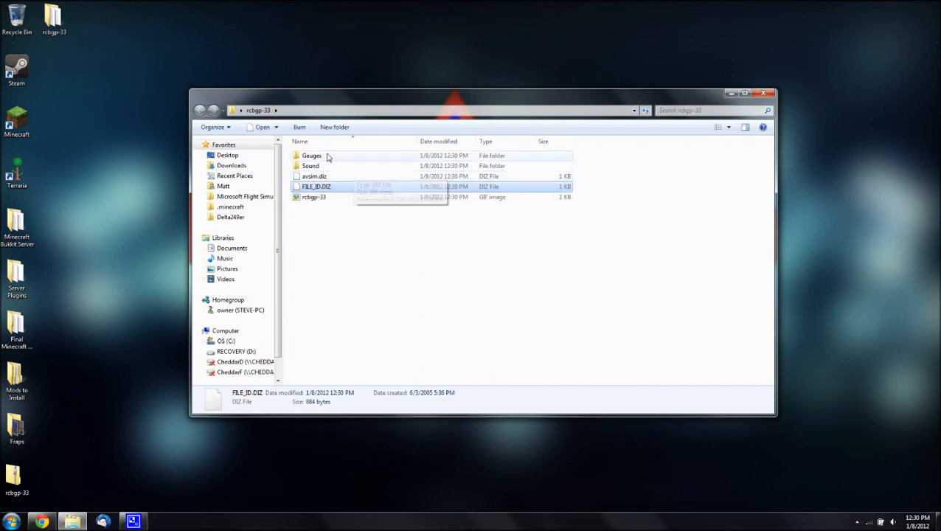
click(312, 156)
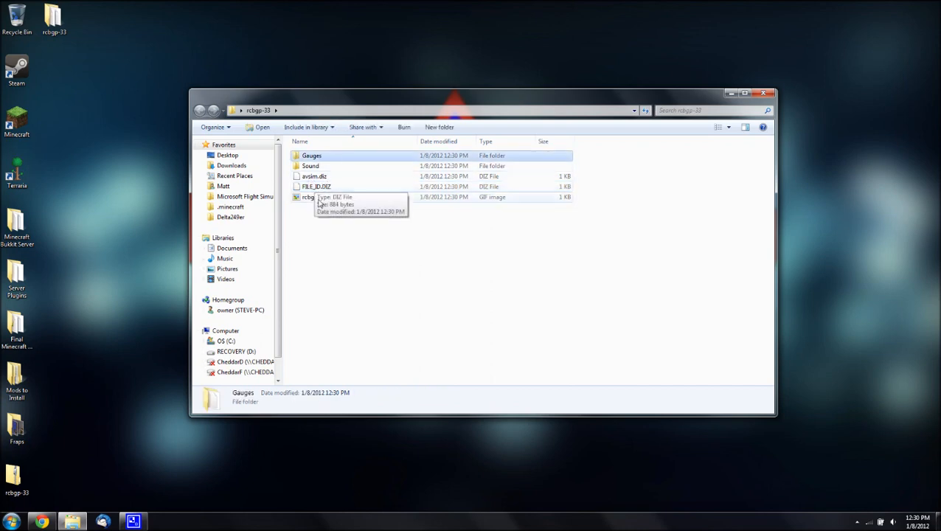
double_click(311, 155)
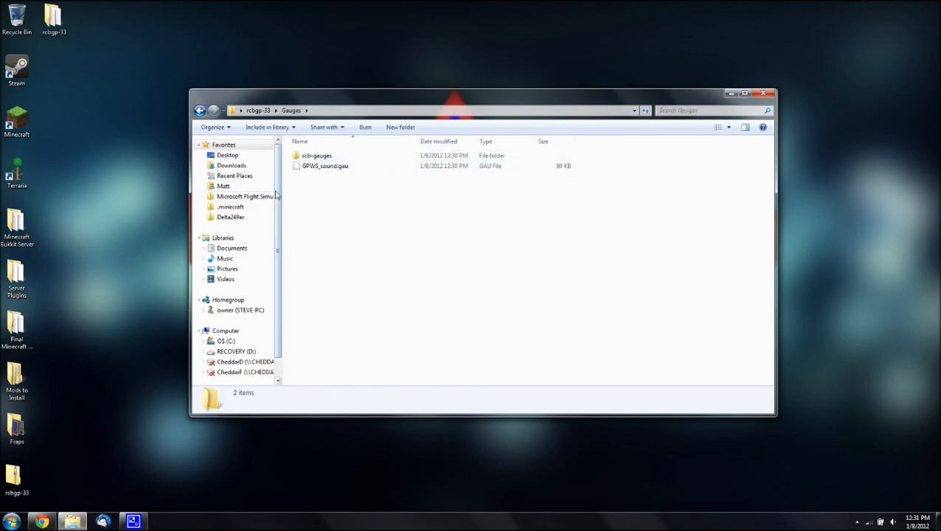
Open the Flight Simulator X folder side by side and browse the extracted Gauges and rcb-gauges folders.
click(251, 196)
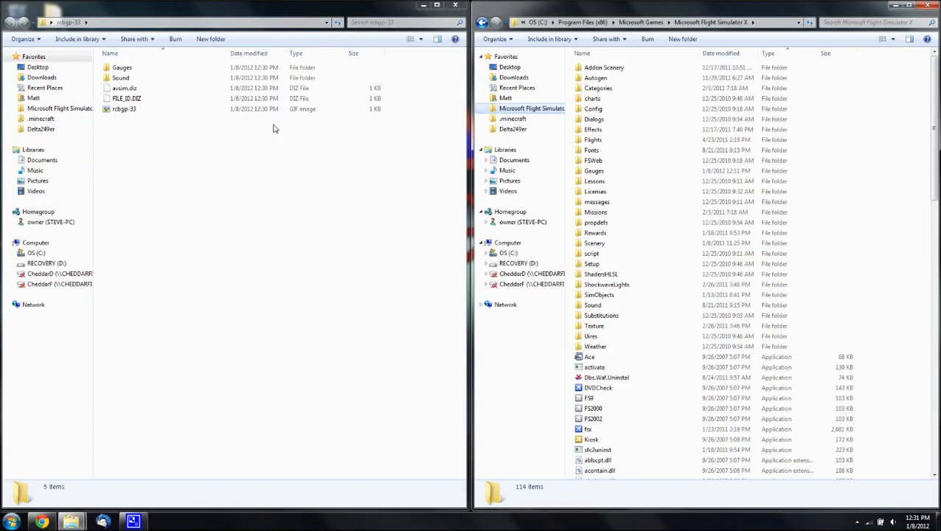
click(593, 129)
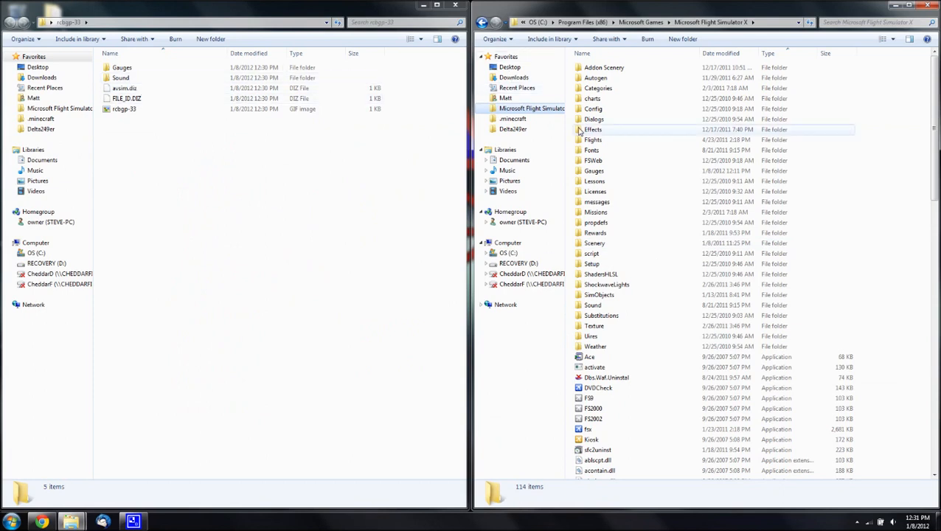
mouse_move(594, 170)
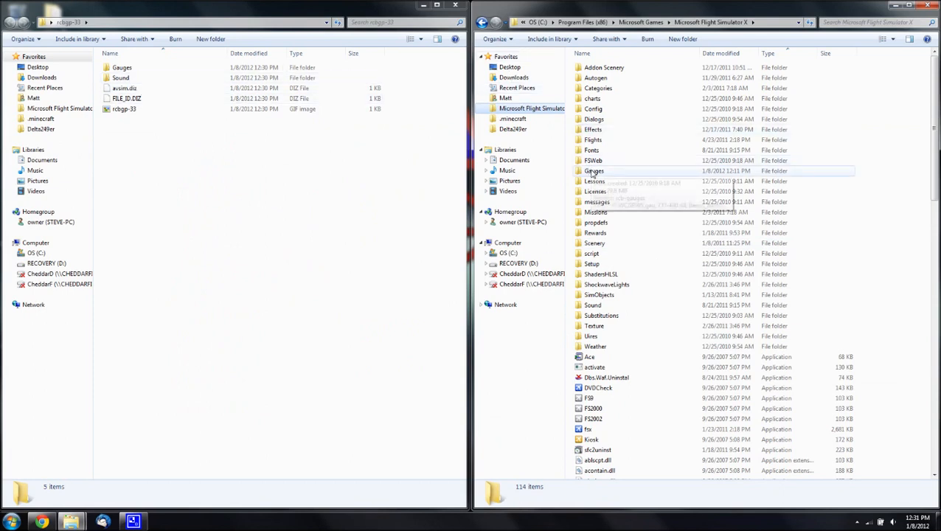
double_click(126, 67)
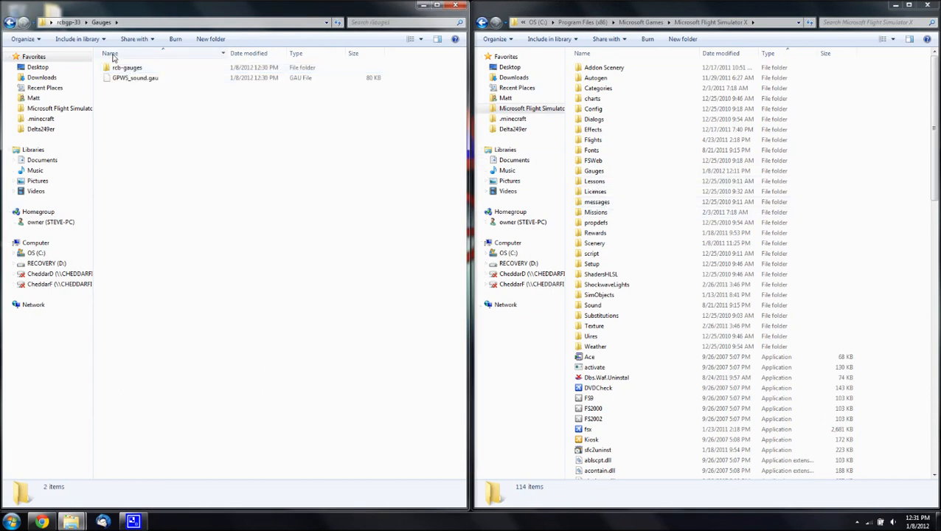
mouse_move(127, 67)
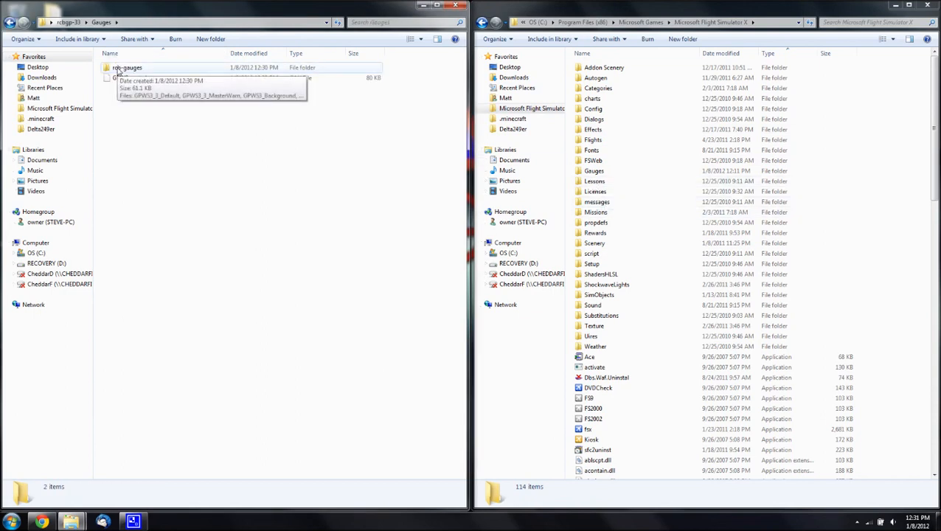
double_click(127, 68)
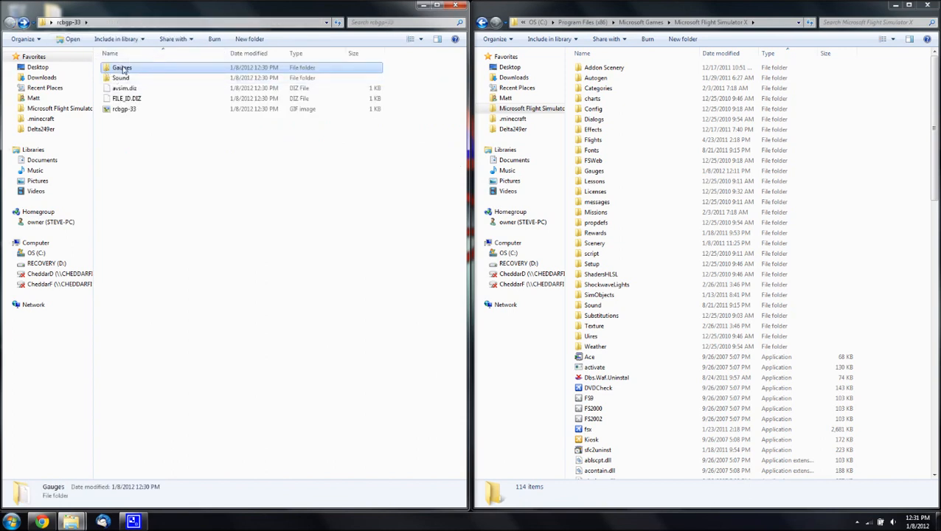
double_click(122, 67)
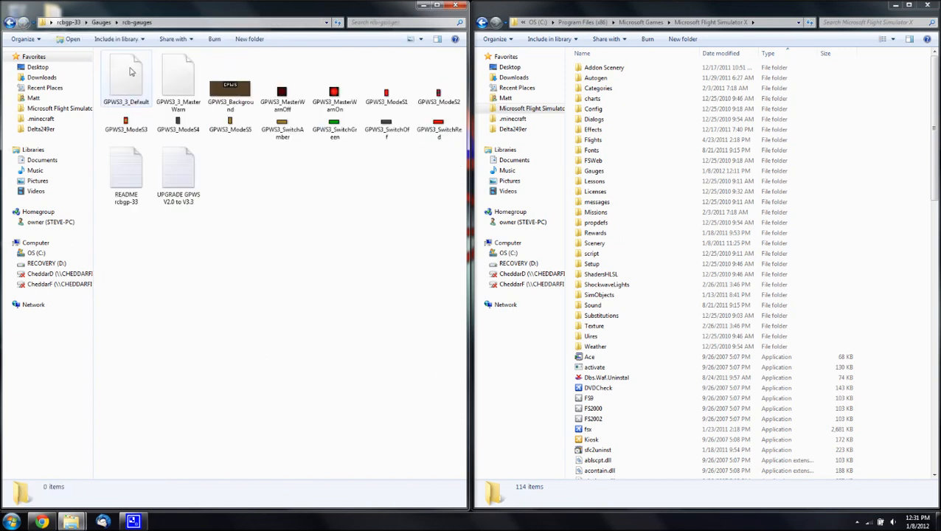
Read through the GPWS upgrade notes in Notepad.
click(178, 169)
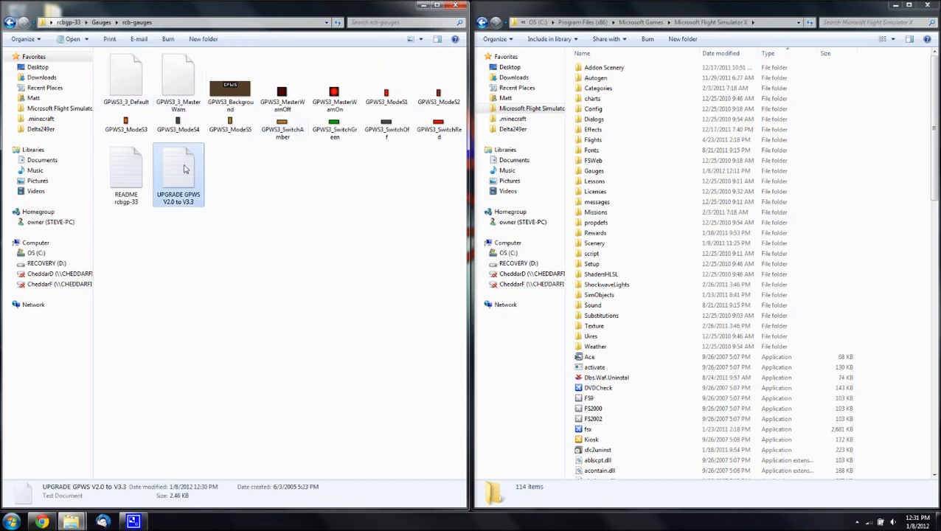
double_click(178, 169)
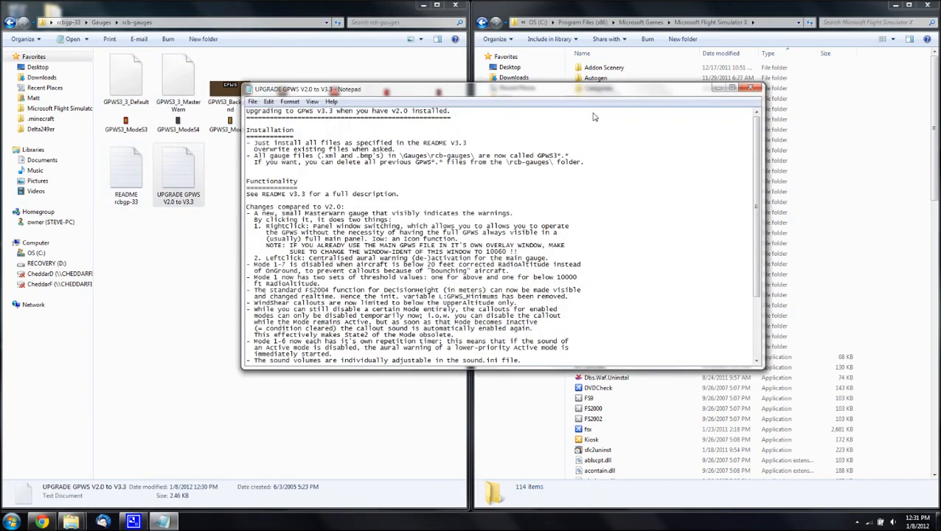
scroll(down, 3)
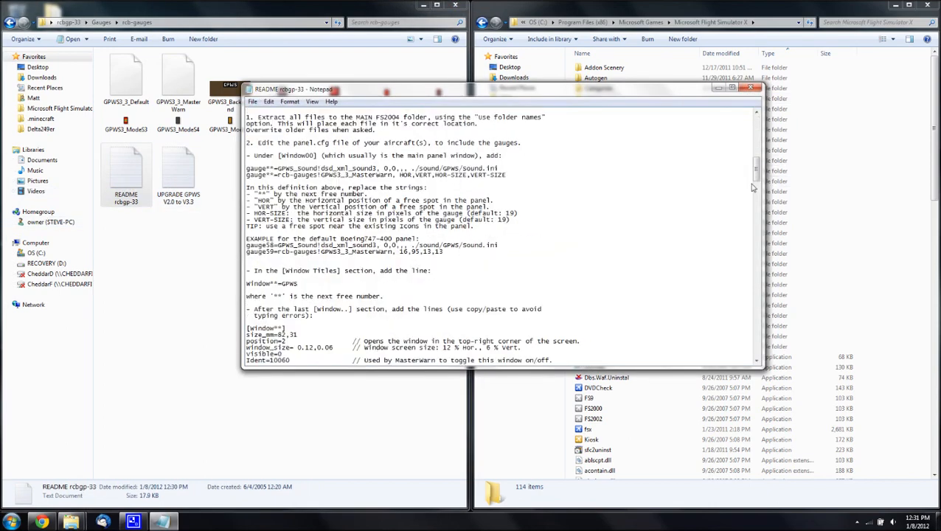
scroll(down, 3)
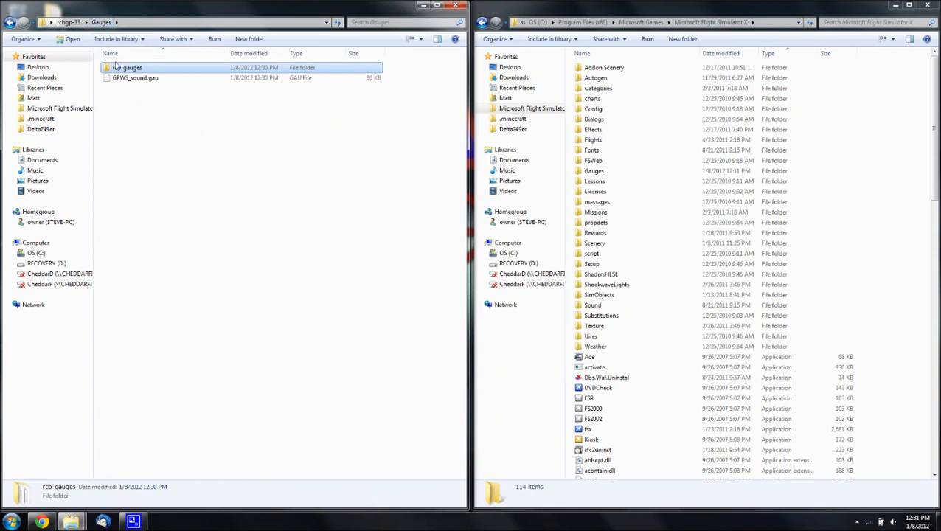
Drop the extracted Gauges folder into Flight Simulator X, merging but keeping the existing GPWS_sound.gau.
double_click(126, 67)
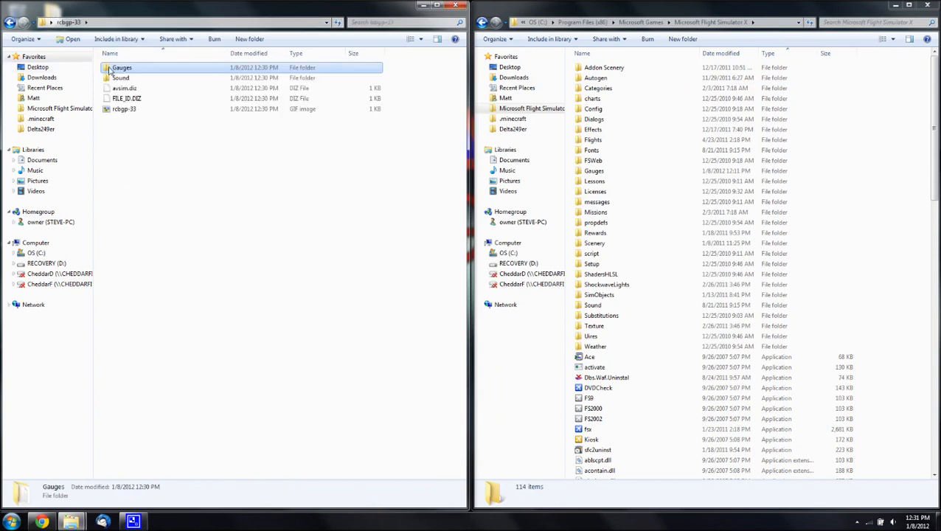
drag(122, 68, 885, 118)
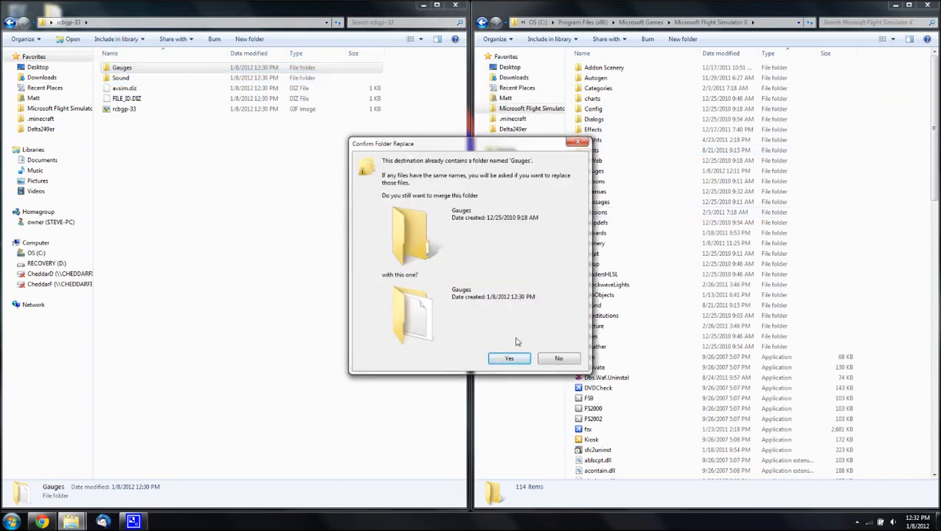
click(509, 358)
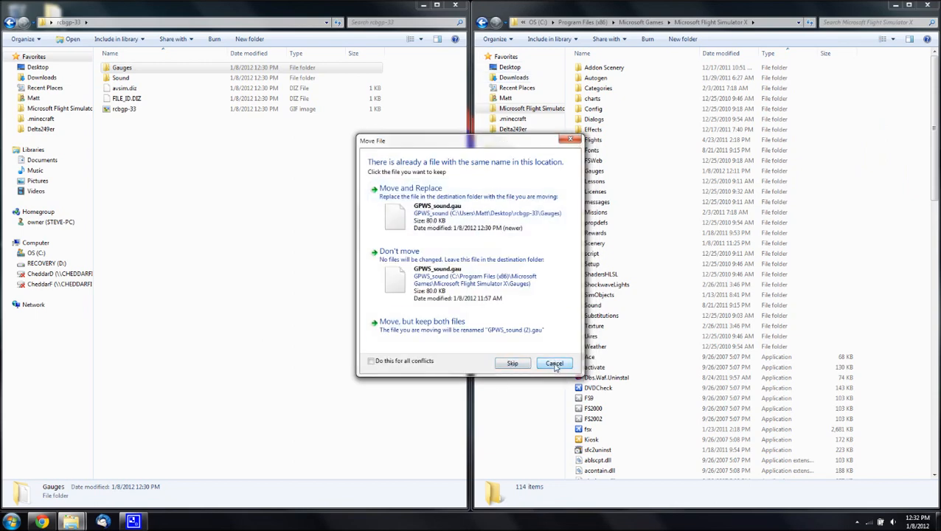
click(554, 363)
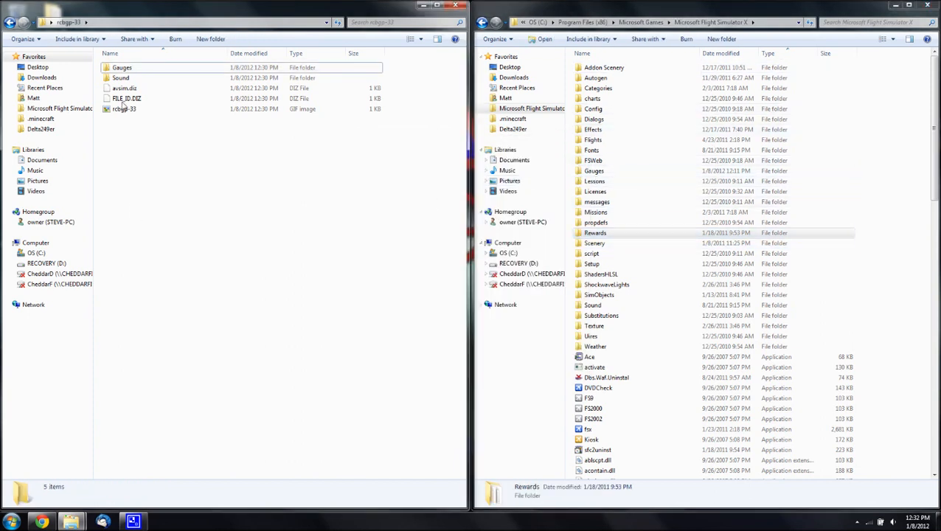
Move the extracted Sound folder in and agree to merge the GPWS folders.
click(120, 78)
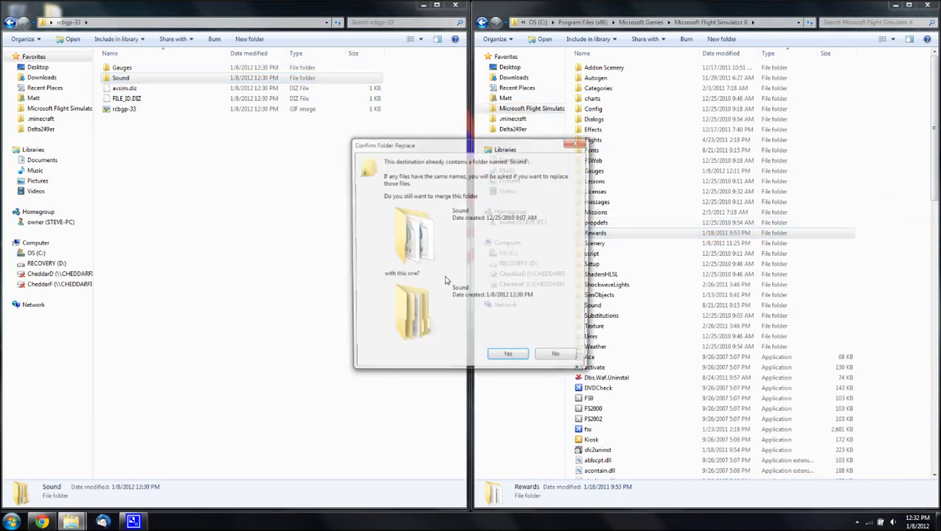
click(507, 353)
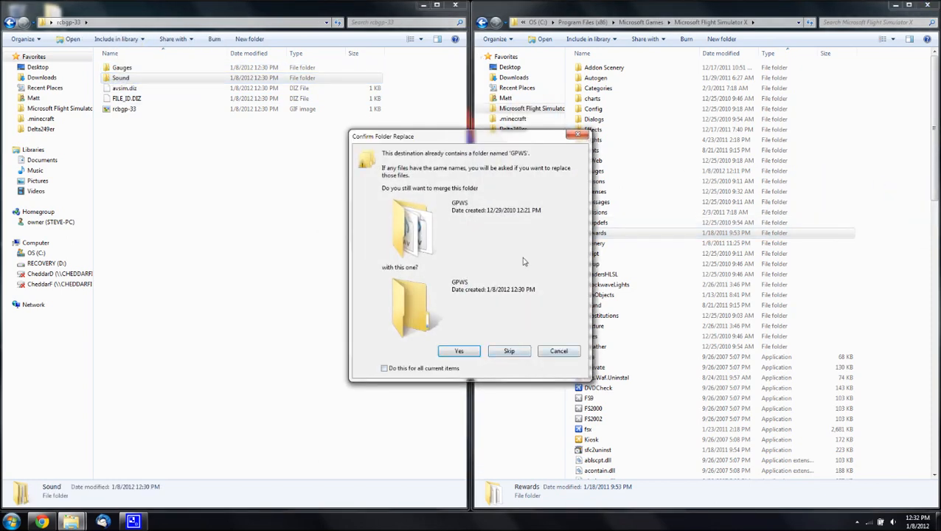
mouse_move(442, 232)
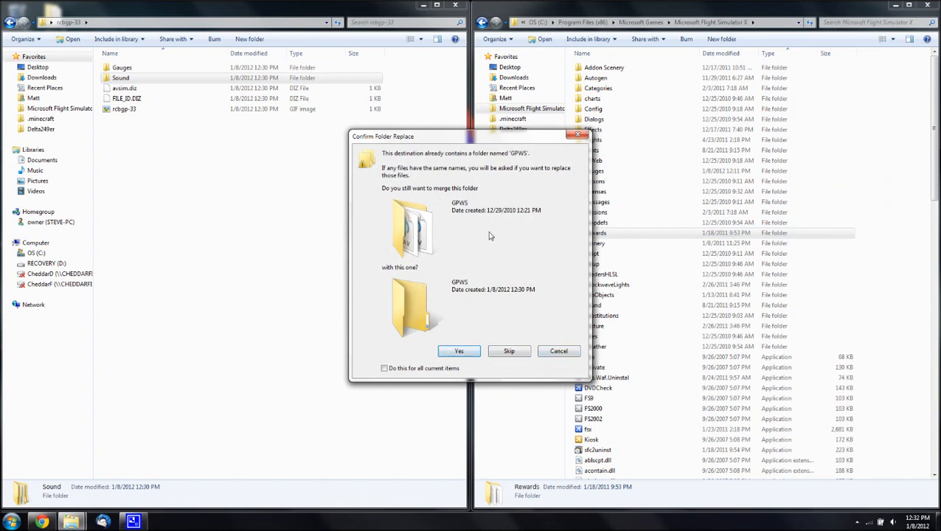
click(459, 350)
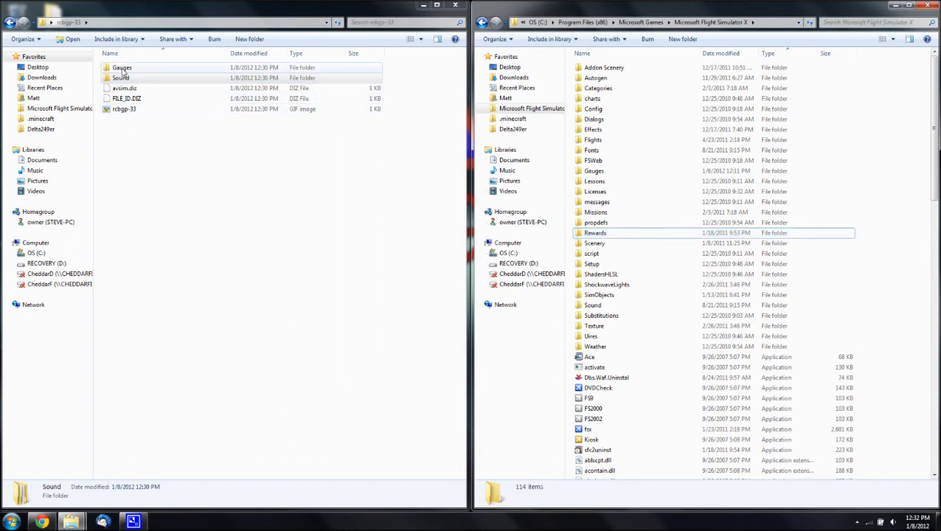
Browse Gauges > rcb-gauges and open README rcbgp-33 in Notepad.
double_click(121, 68)
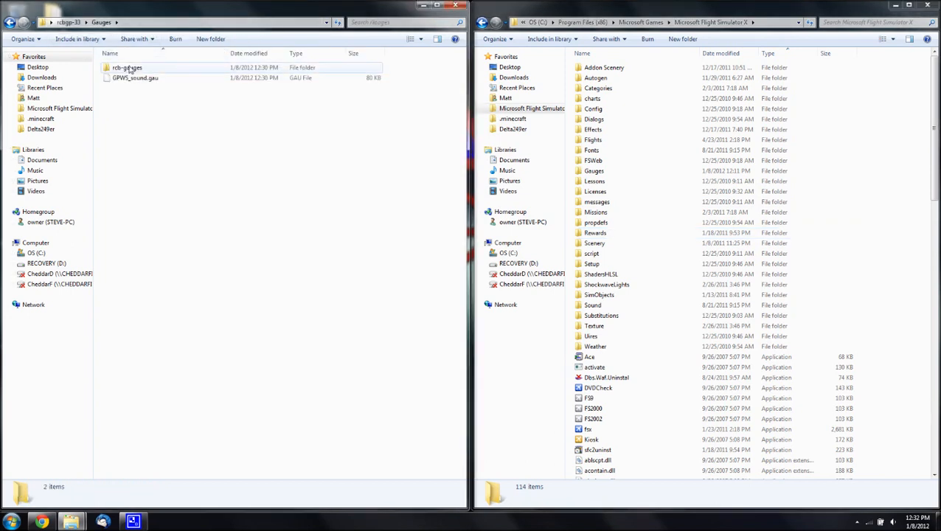
mouse_move(128, 67)
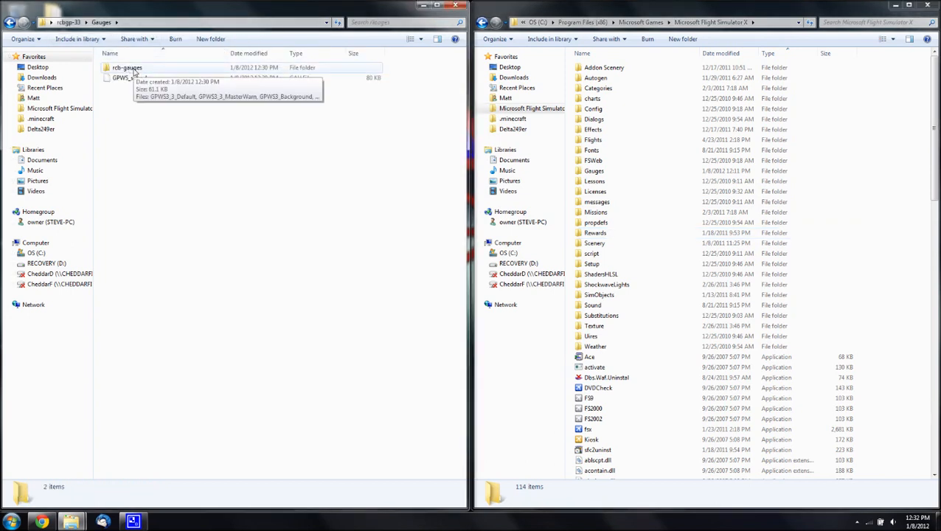
double_click(127, 67)
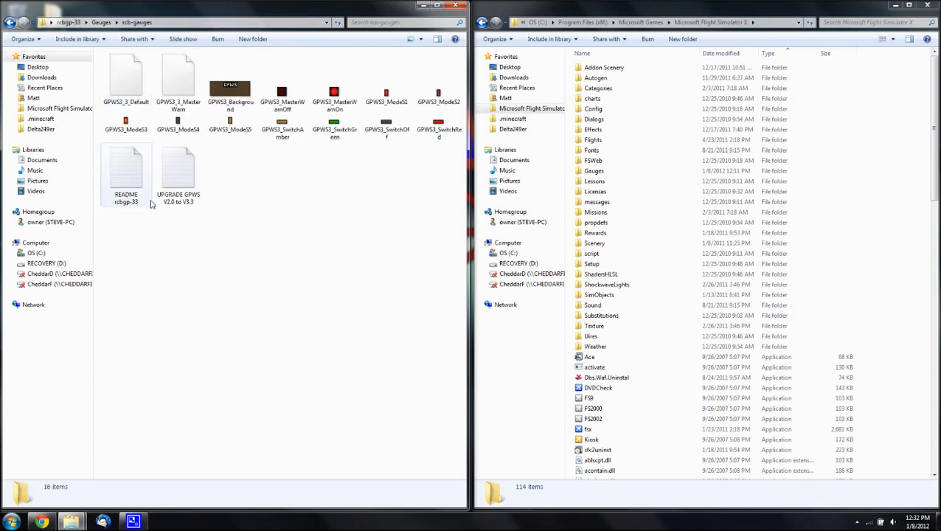
double_click(125, 170)
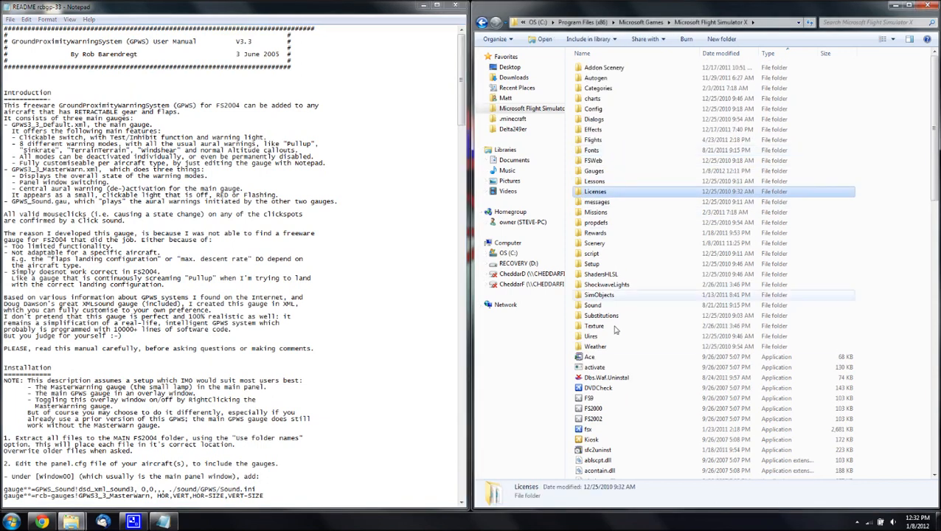
Browse SimObjects > Airplanes > b747_400 to reach the panel folder.
double_click(599, 294)
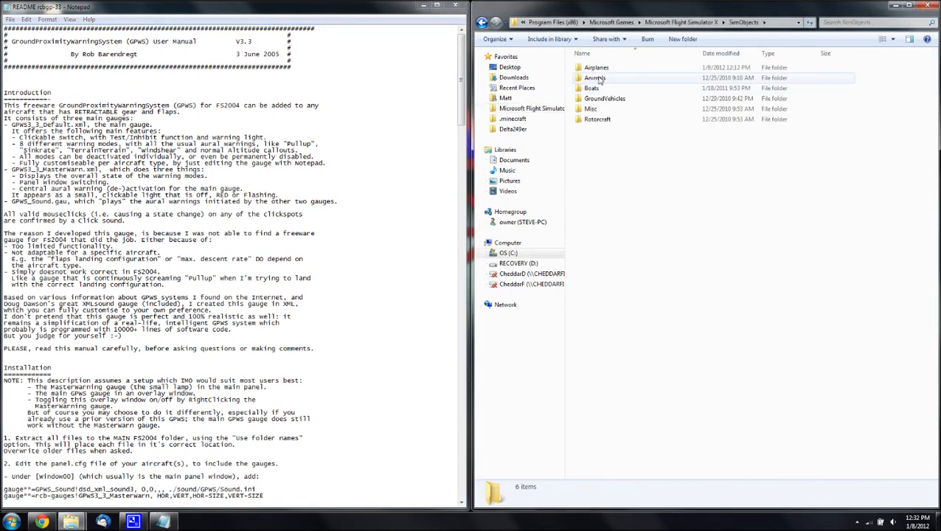
double_click(595, 67)
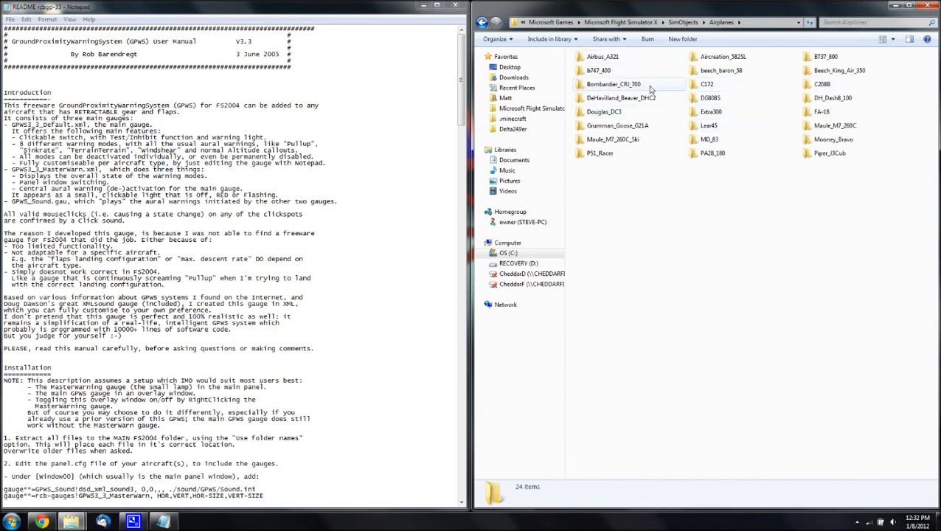
double_click(598, 70)
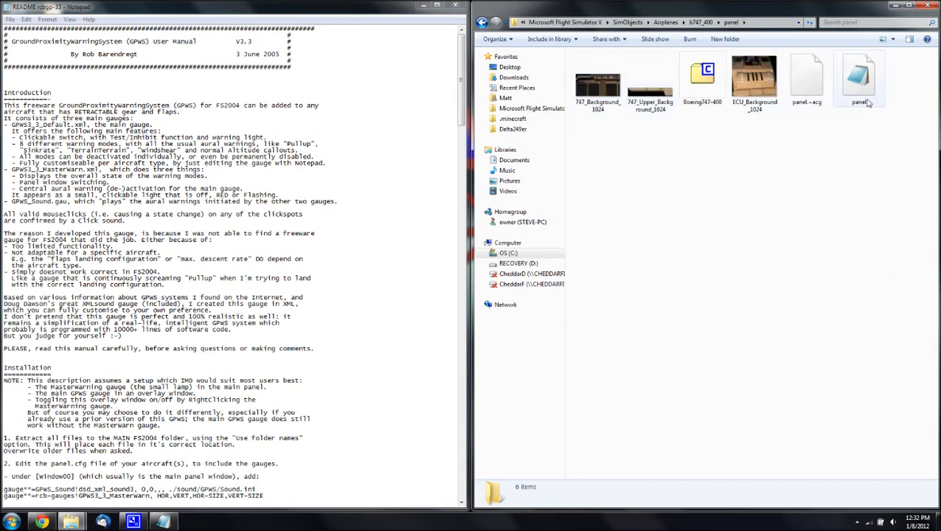
Copy panel.cfg and rename the copy to panelbak.
click(859, 77)
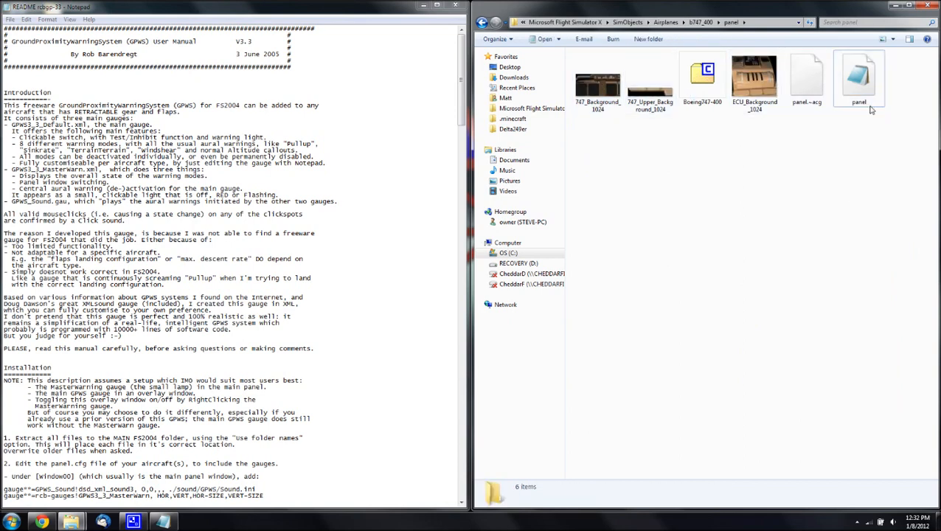
right_click(859, 78)
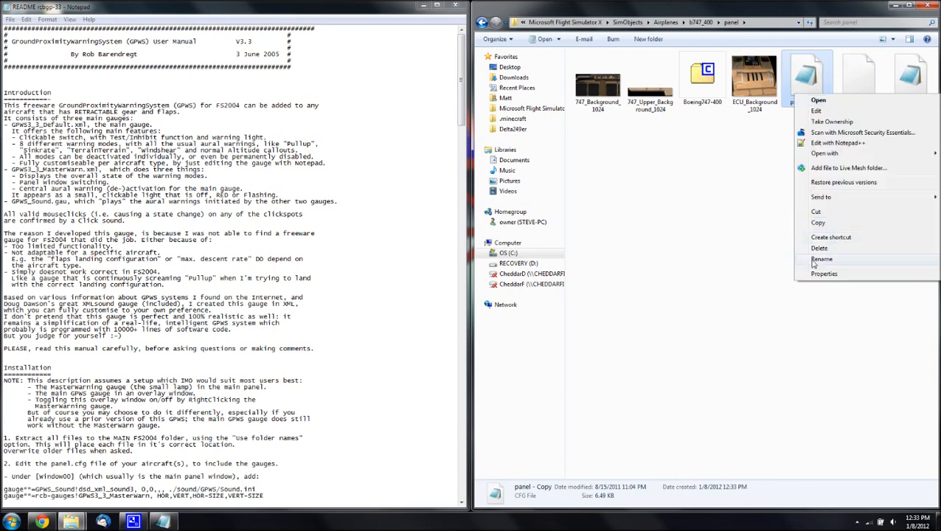
click(822, 259)
text(panelbak)
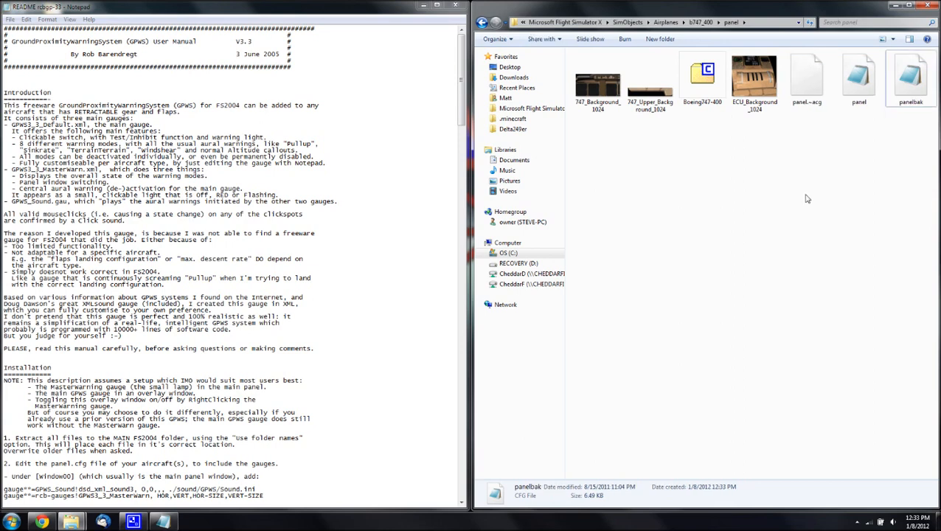
Open the 747-400 panel.cfg in Notepad and select the README's window**=GPWS title line.
double_click(858, 77)
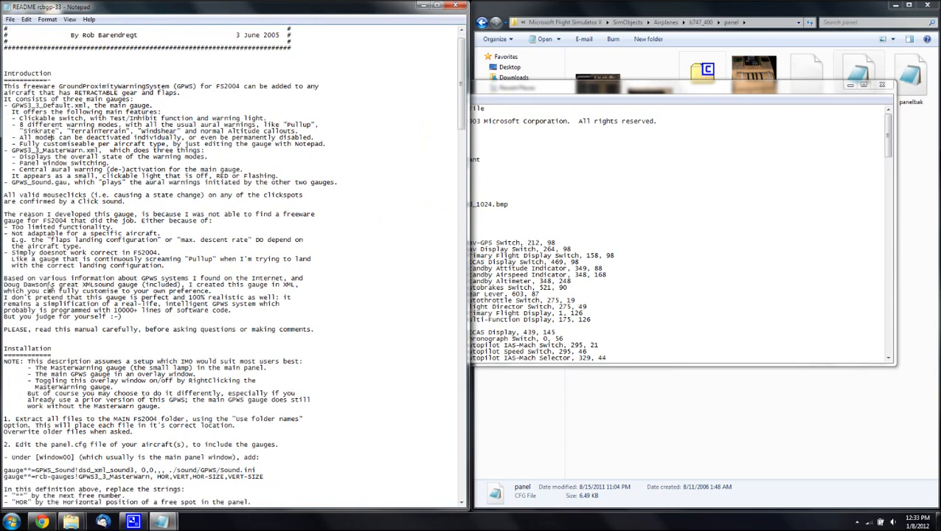
scroll(down, 3)
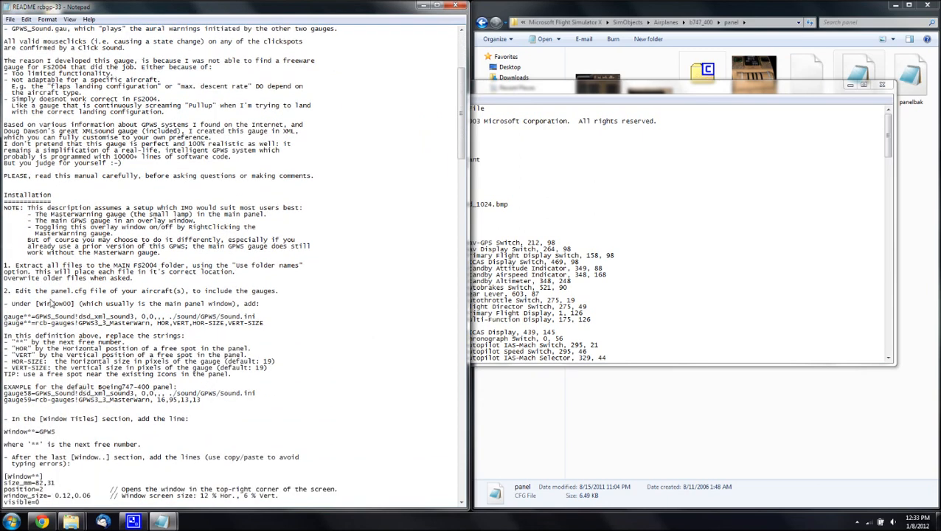
mouse_move(63, 354)
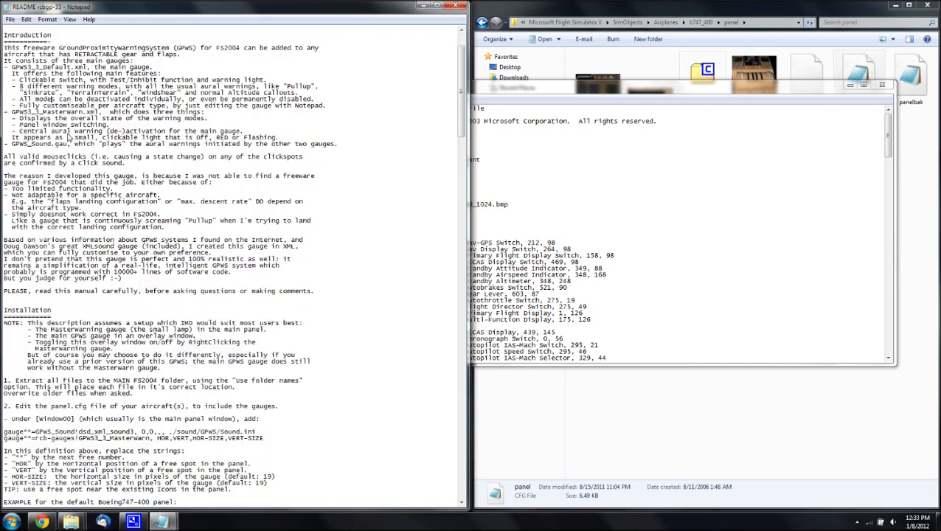
scroll(down, 3)
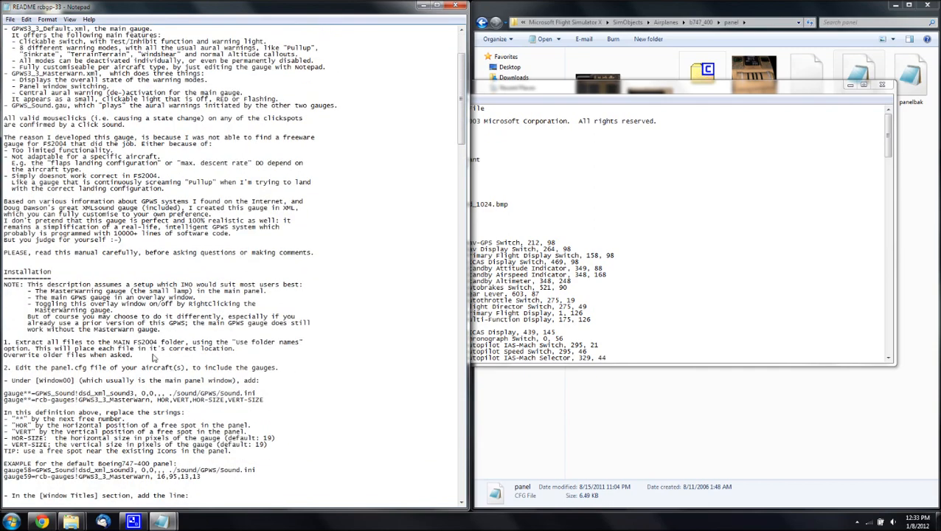
scroll(down, 3)
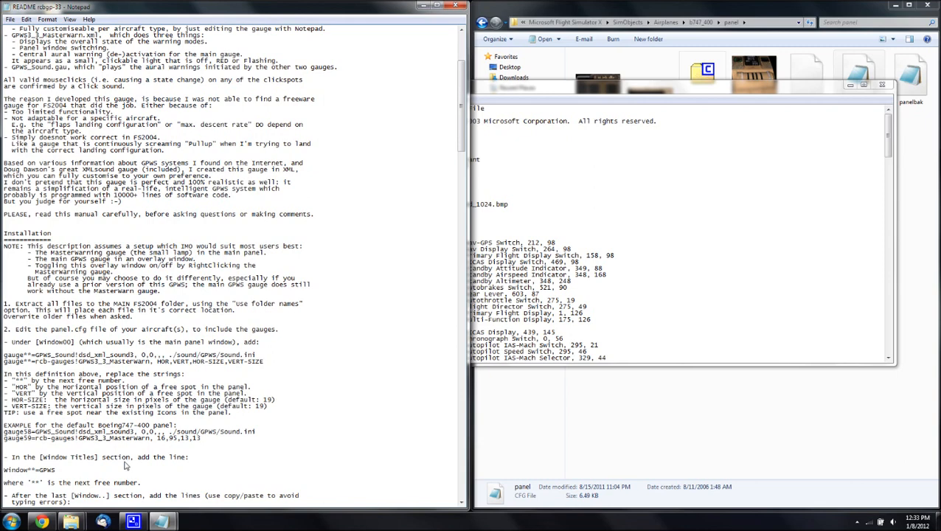
double_click(41, 470)
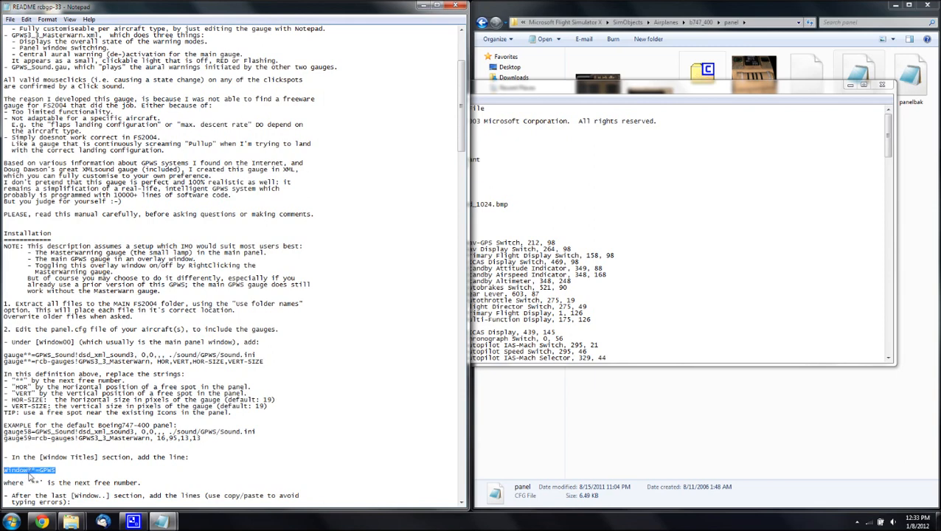
mouse_move(73, 475)
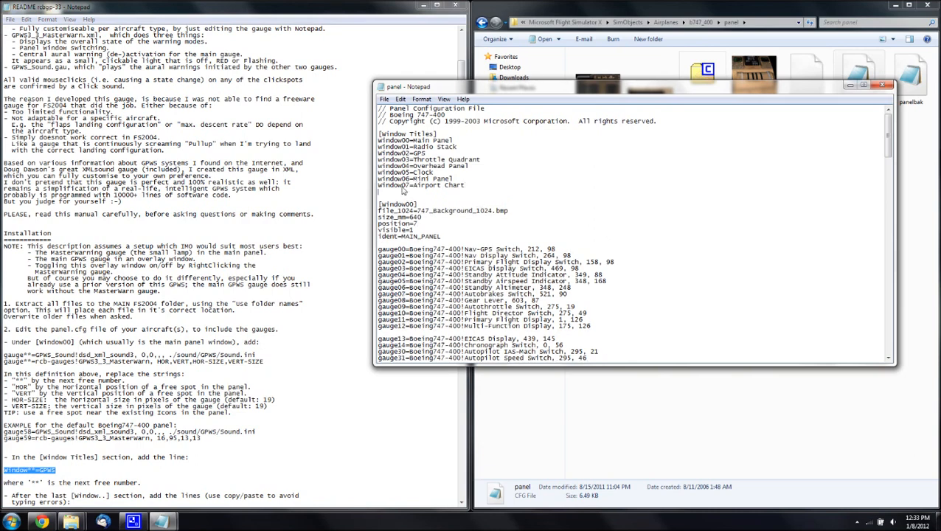
mouse_move(359, 194)
text(window07=GPWS)
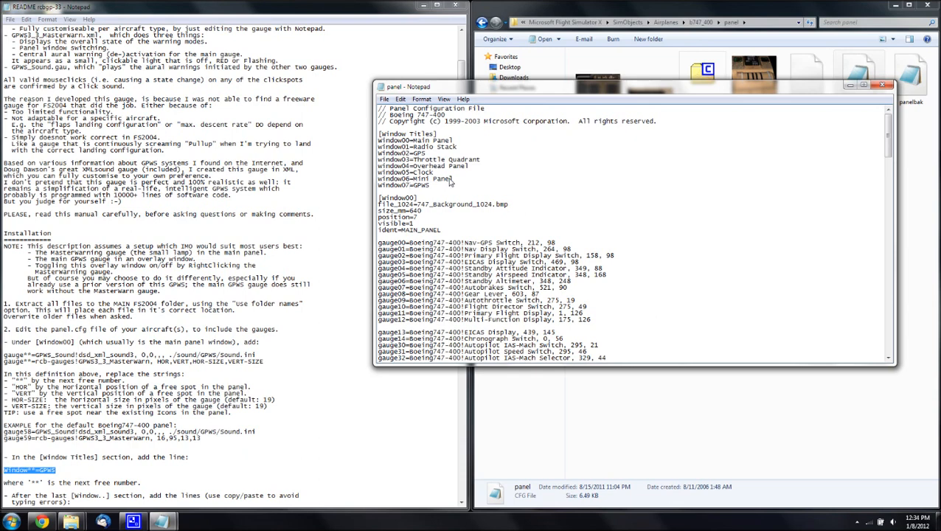
mouse_move(443, 211)
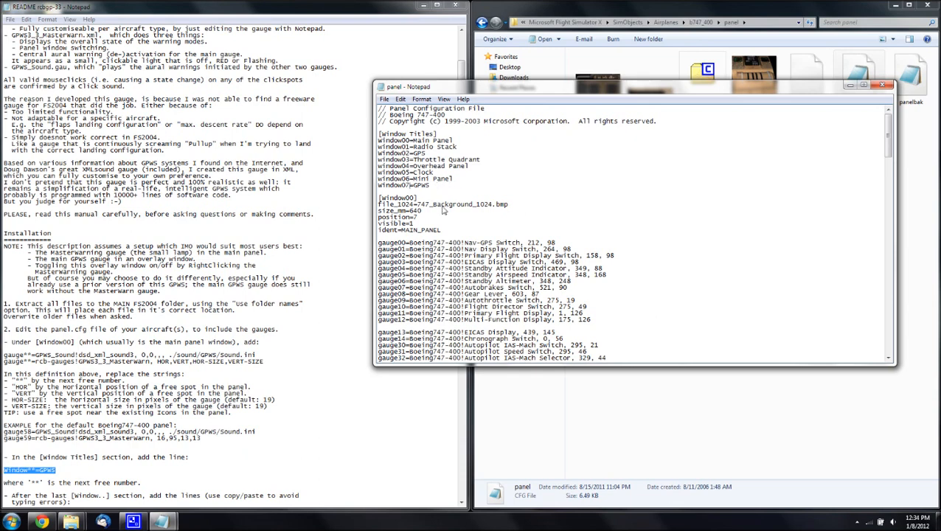
Select the README's two GPWS gauge lines and scroll to window00's last gauge entries.
scroll(down, 3)
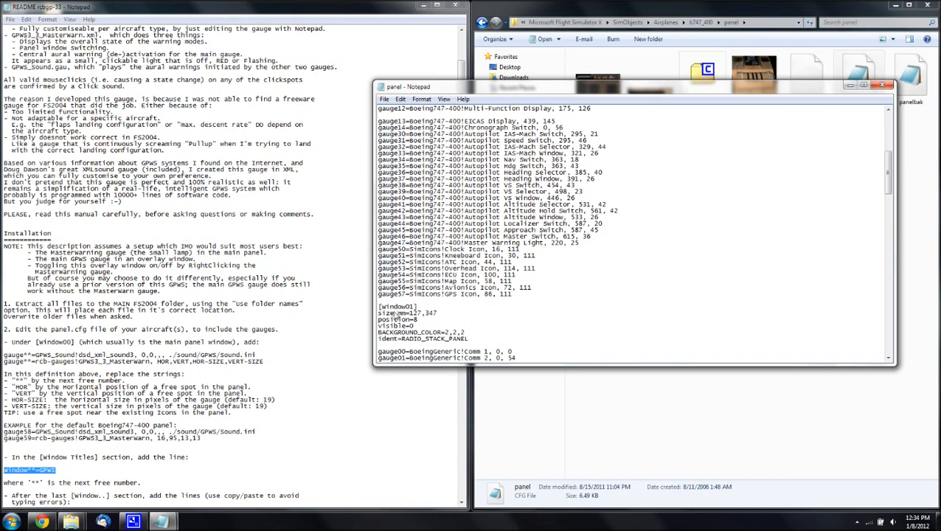
scroll(down, 3)
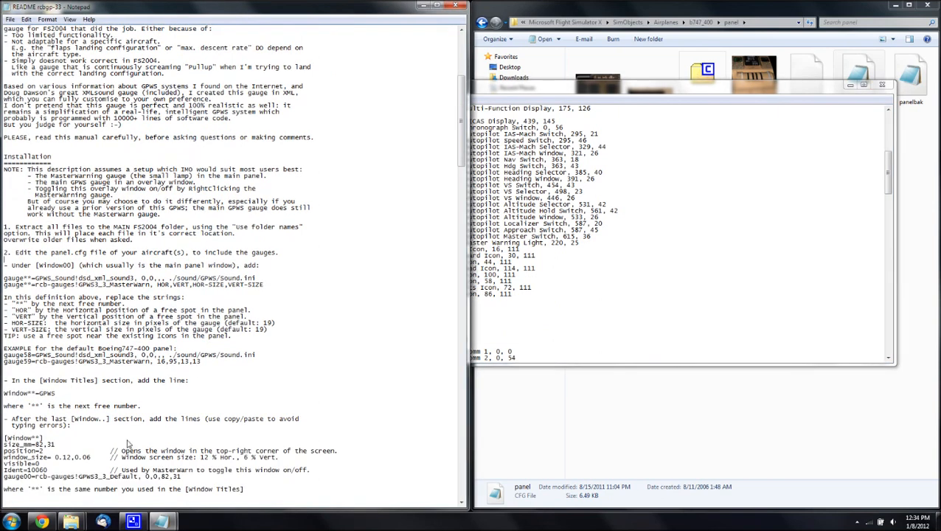
mouse_move(258, 288)
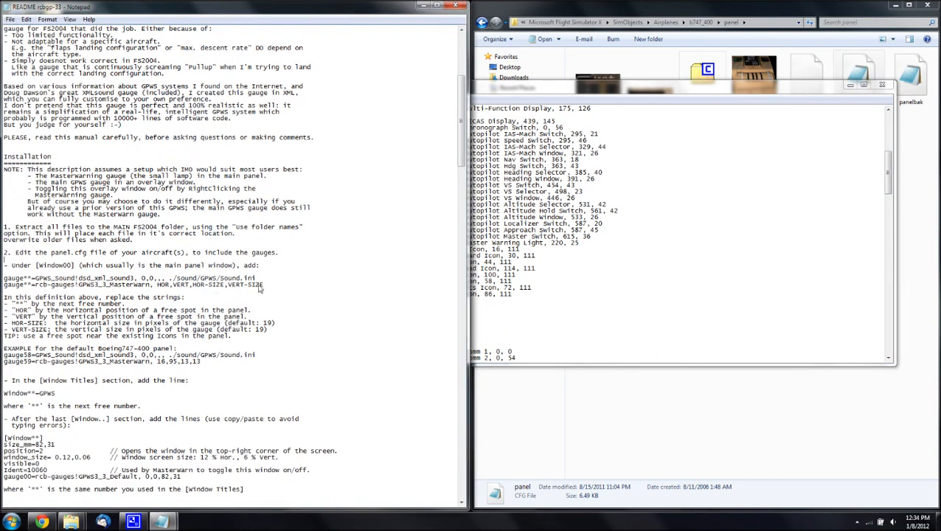
drag(31, 284, 264, 285)
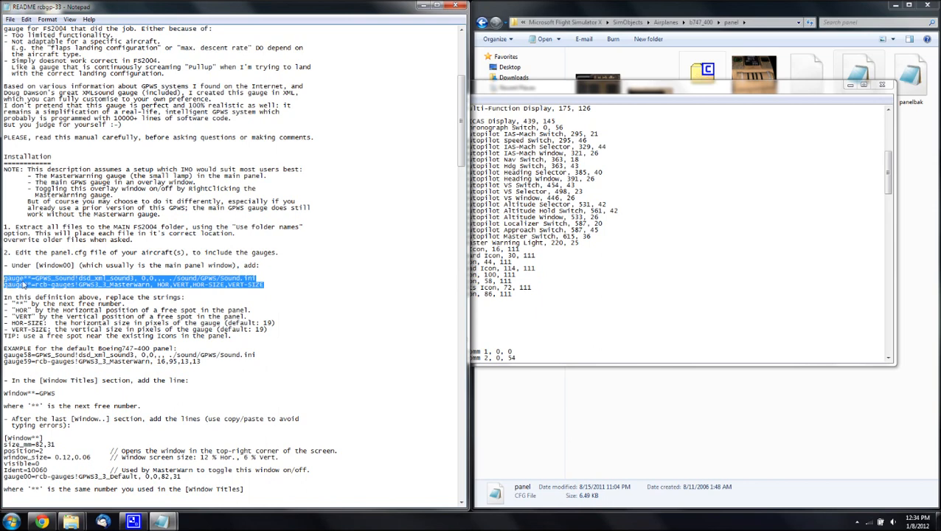
mouse_move(234, 296)
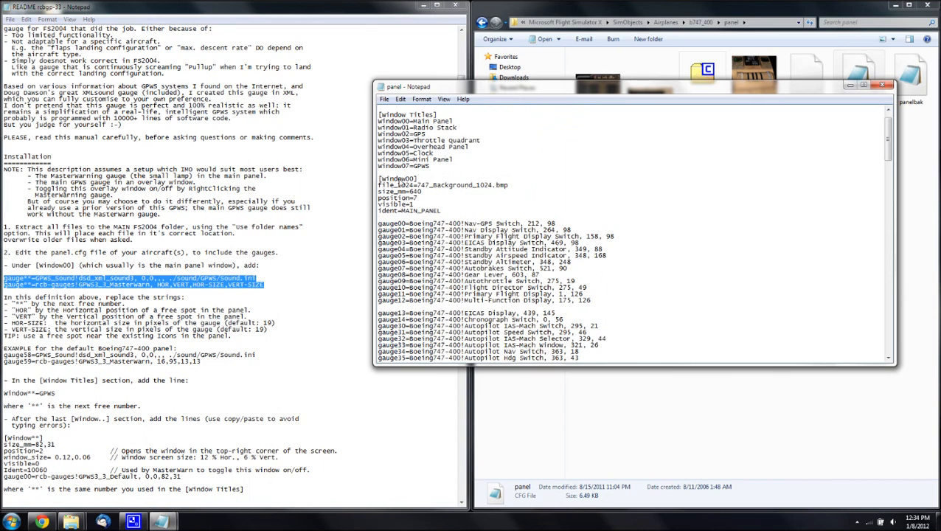
scroll(down, 3)
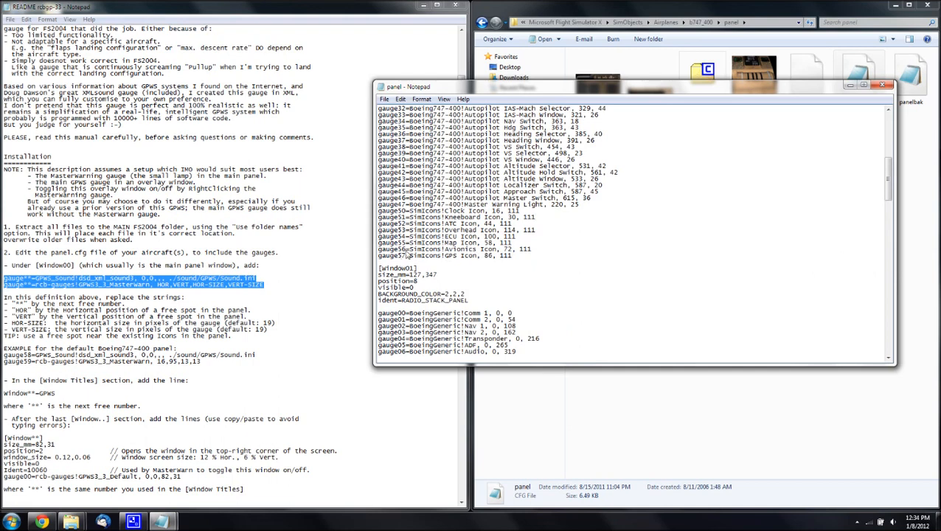
mouse_move(525, 261)
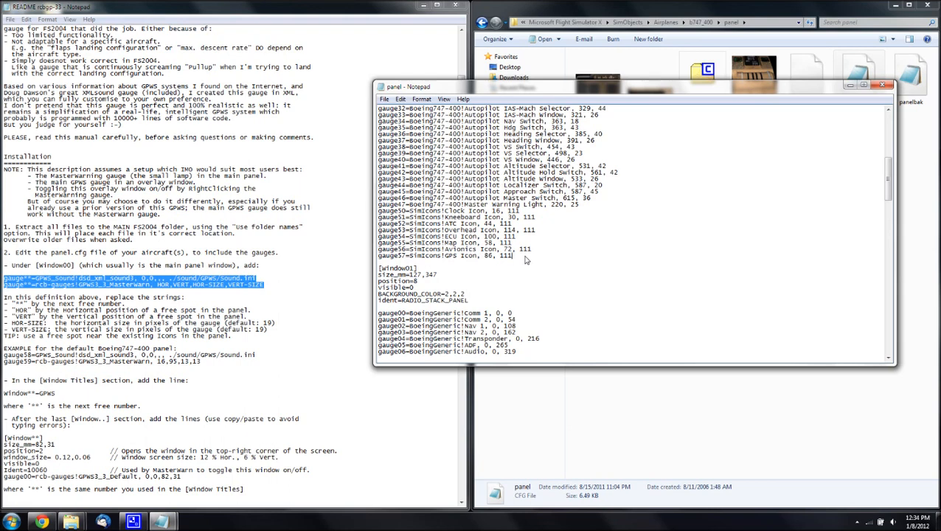
mouse_move(526, 260)
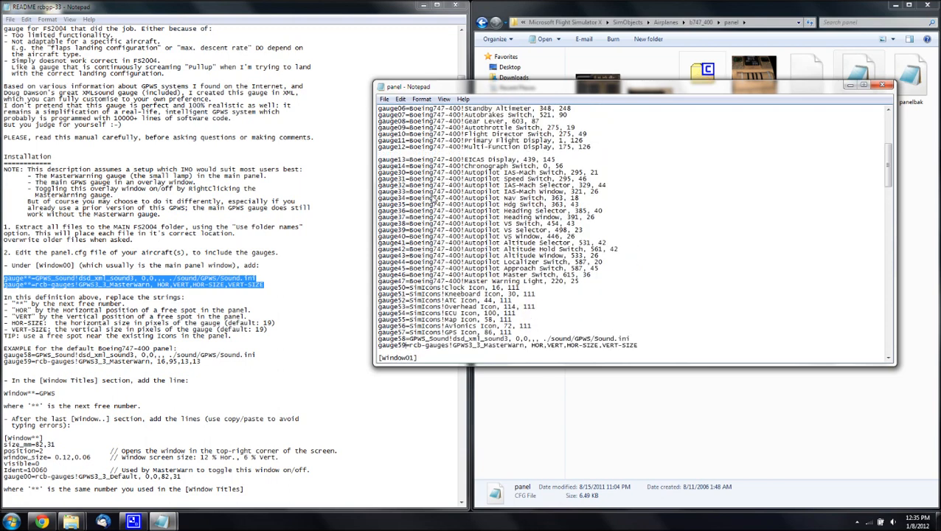
Scroll panel.cfg past [Window06] and paste the README's GPWS [Window**] block there.
scroll(down, 3)
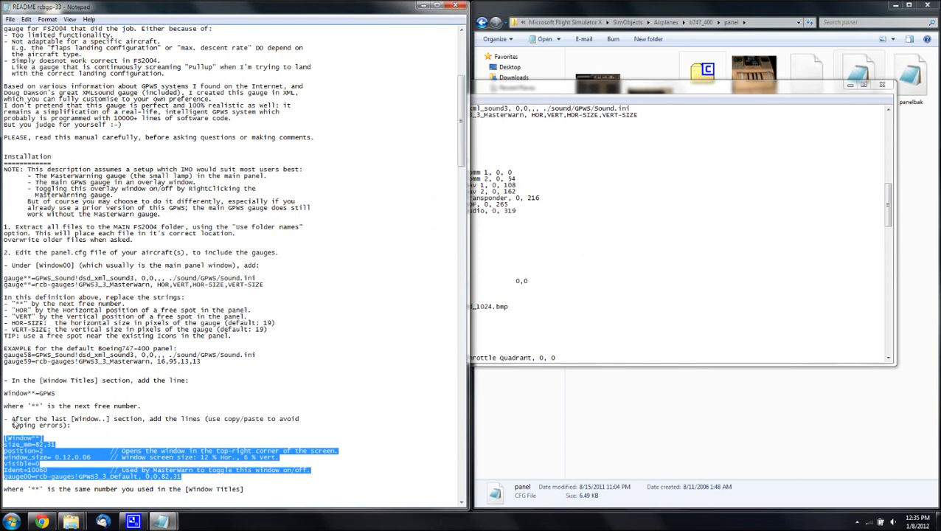
mouse_move(105, 418)
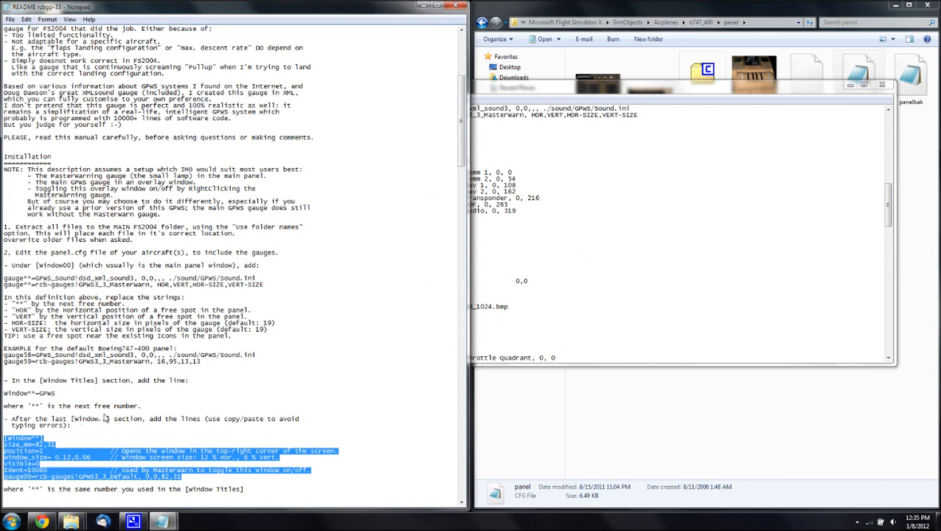
mouse_move(71, 447)
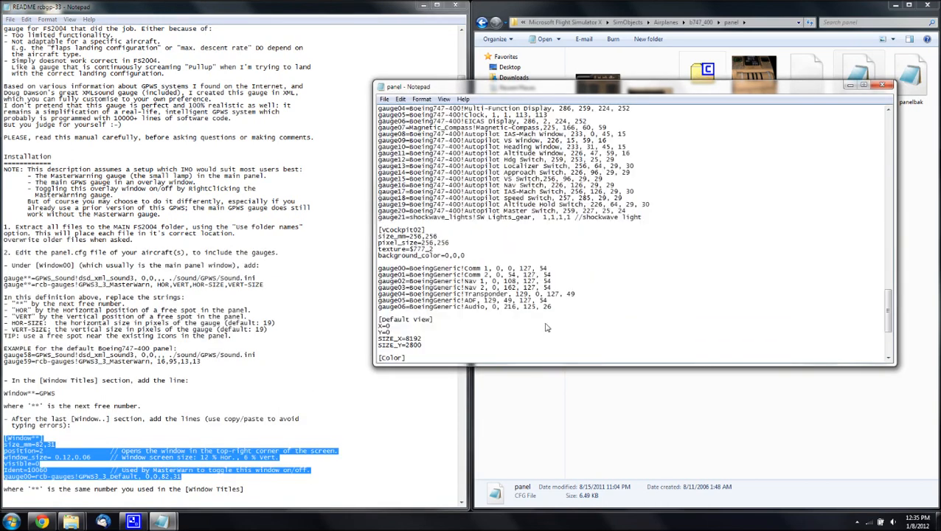
scroll(down, 3)
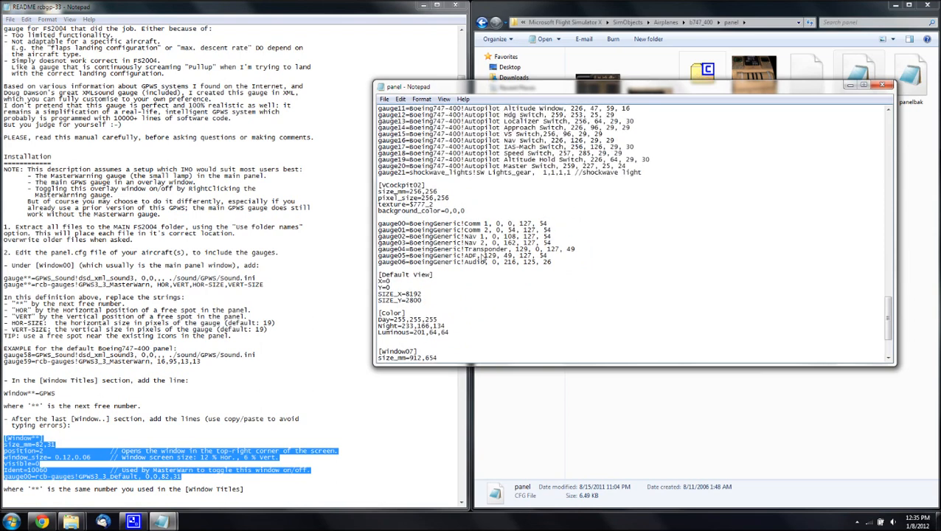
scroll(down, 3)
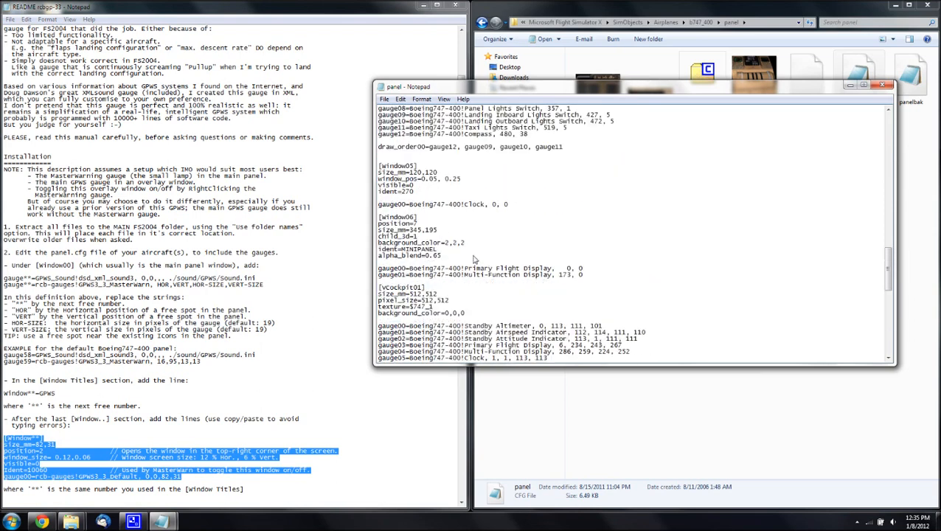
scroll(down, 3)
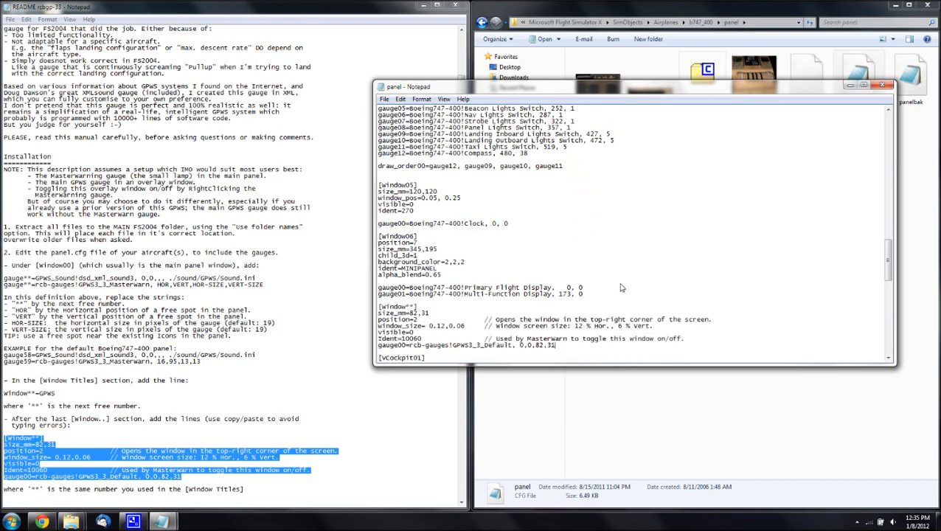
scroll(down, 3)
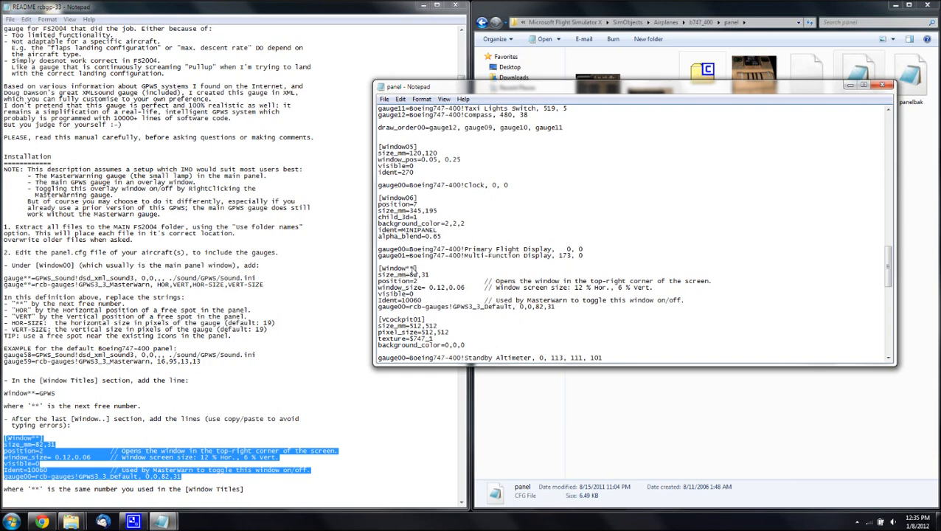
mouse_move(33, 416)
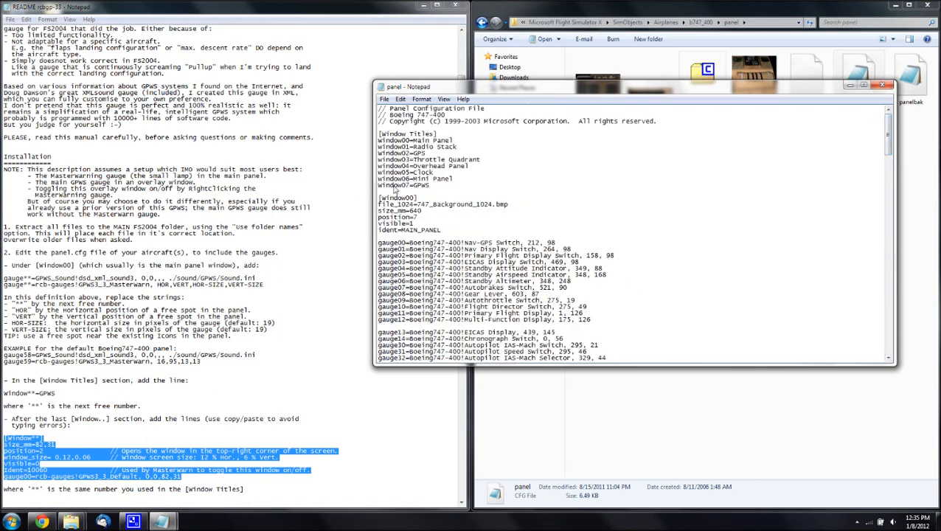
mouse_move(435, 189)
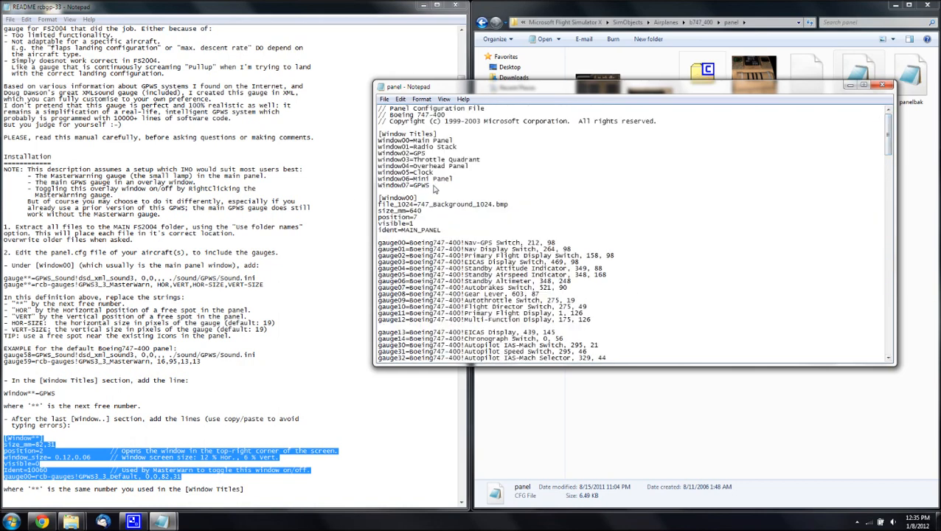
Rename the pasted [Window**] section to [Window07] to match window07=GPWS.
double_click(403, 184)
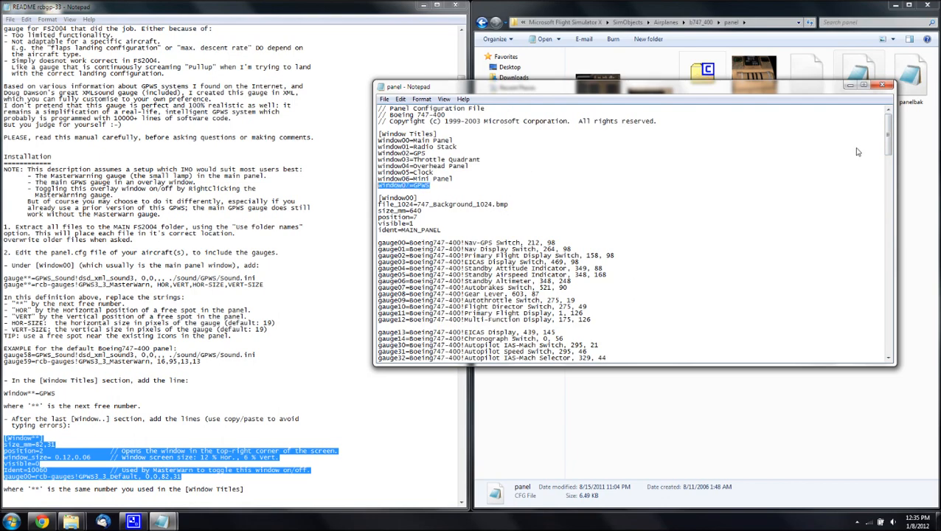
scroll(down, 3)
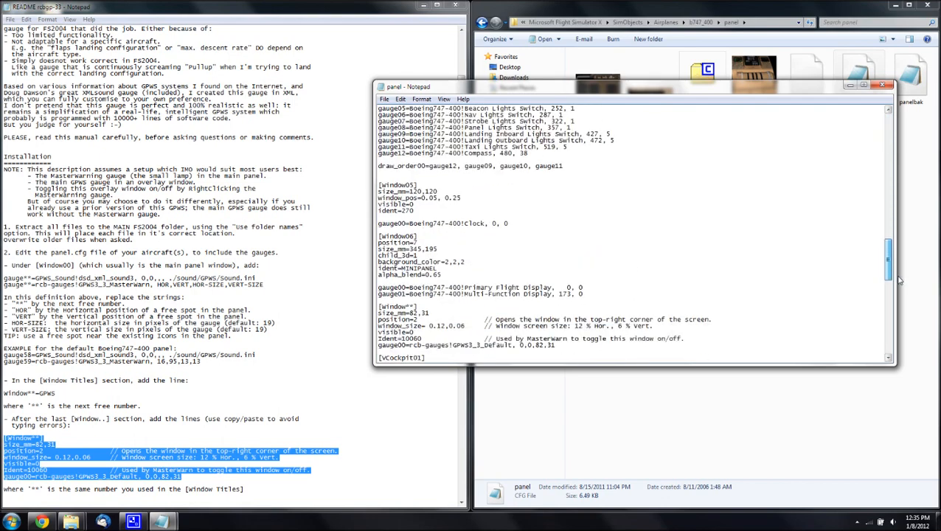
scroll(down, 3)
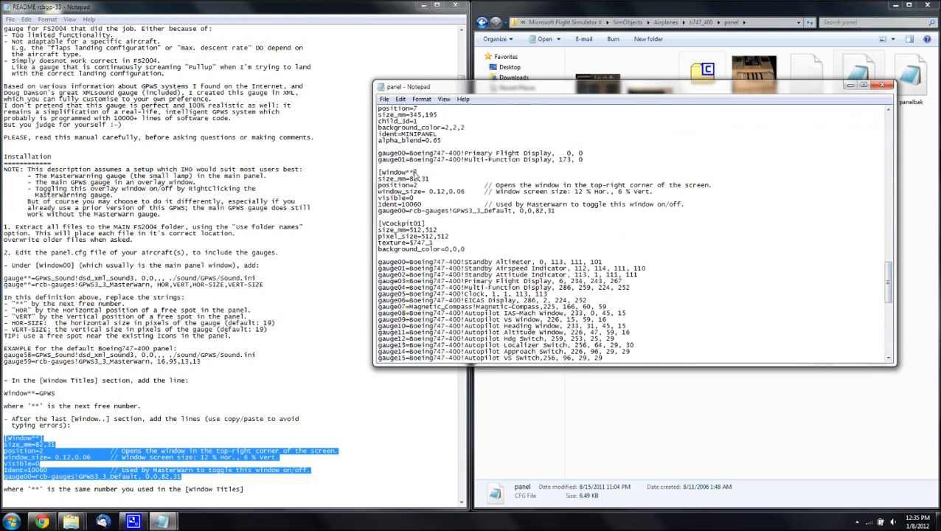
text(07)
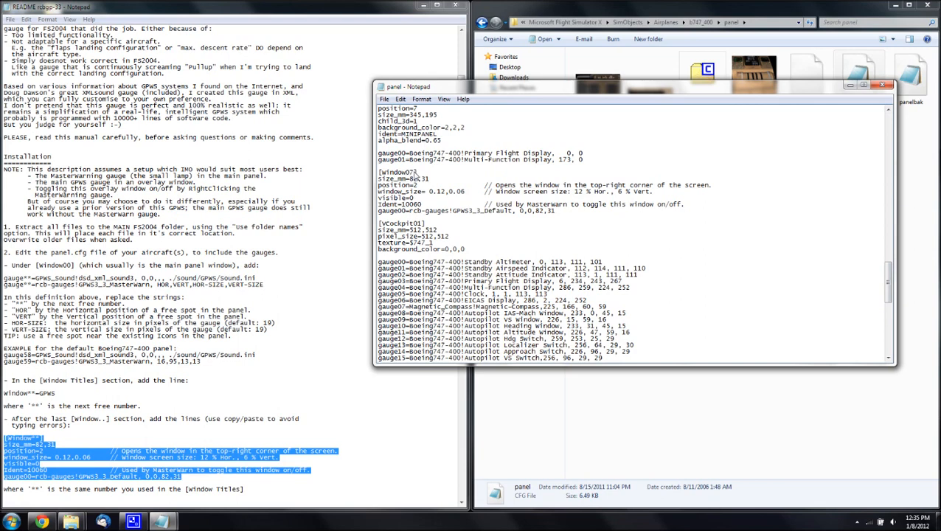
mouse_move(595, 130)
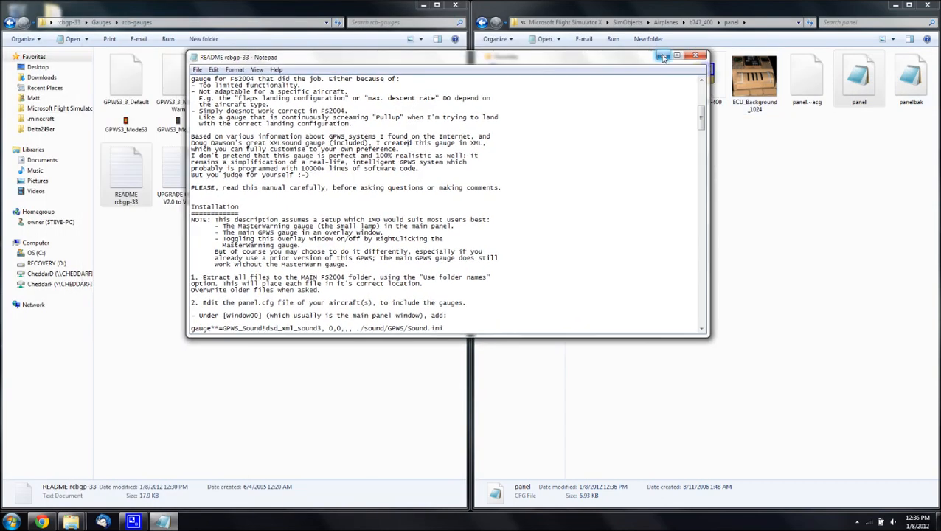
Close the GPWS README in Notepad and launch Flight Simulator X from its desktop shortcut.
click(694, 55)
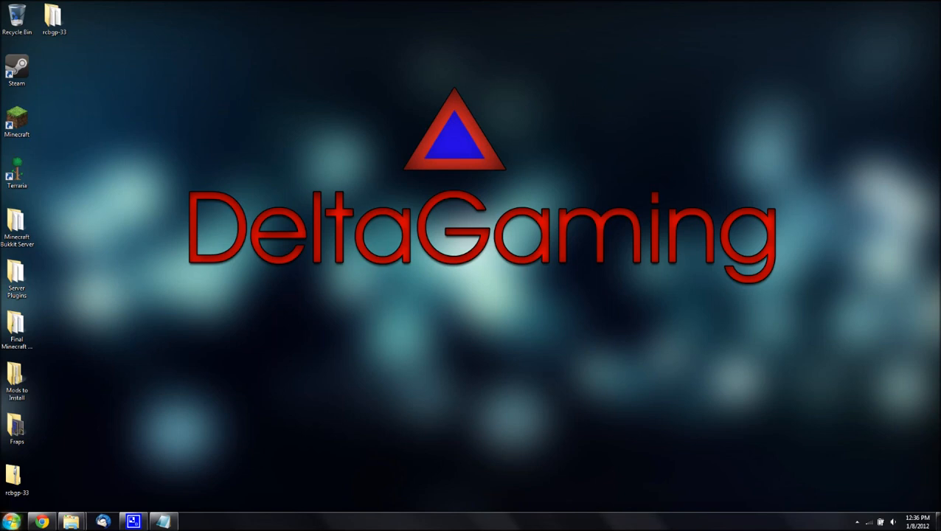
click(11, 522)
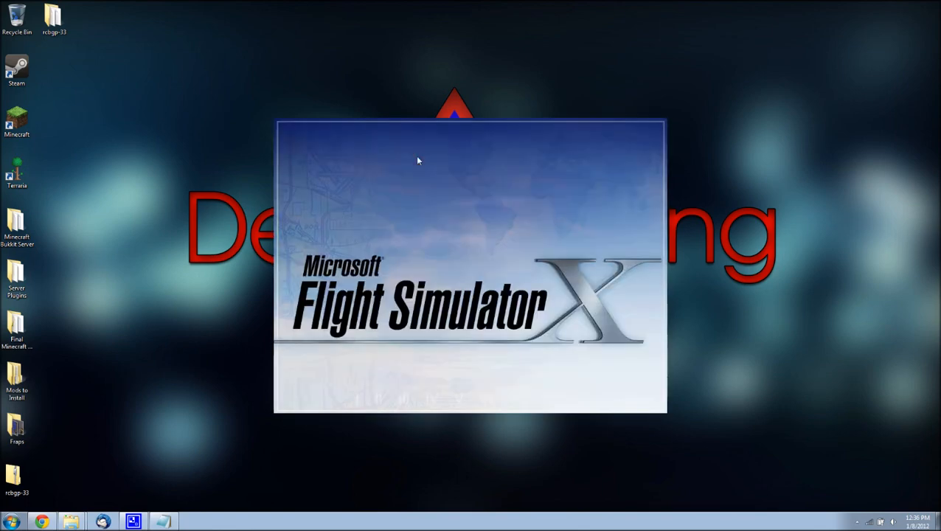
mouse_move(404, 146)
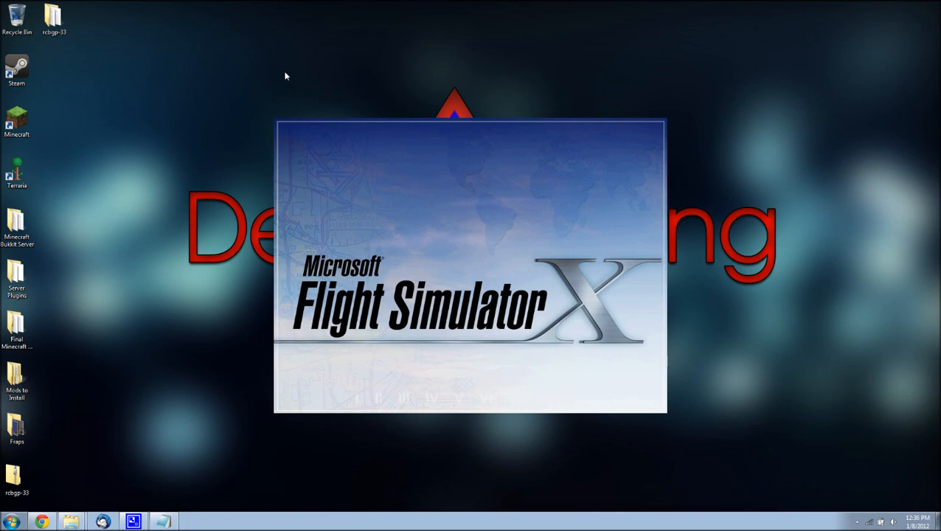
mouse_move(305, 112)
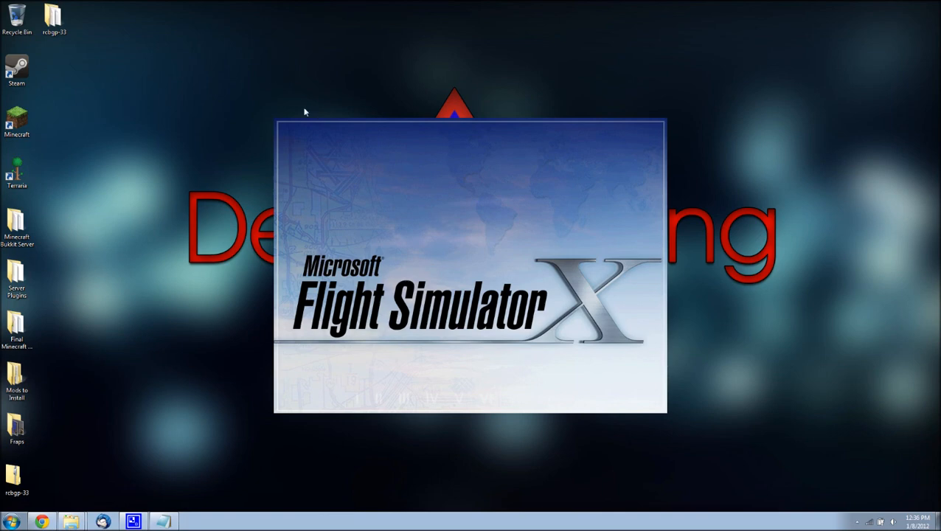
mouse_move(231, 381)
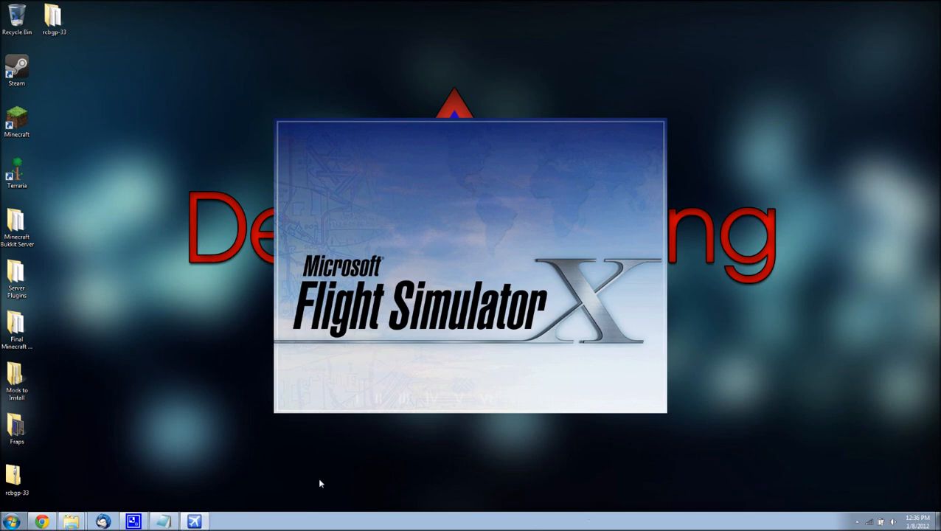
mouse_move(343, 495)
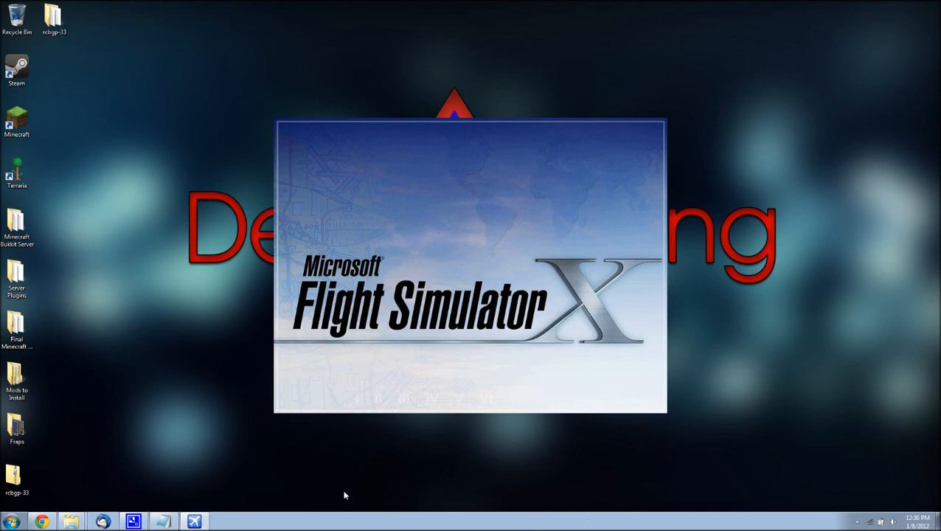
mouse_move(199, 367)
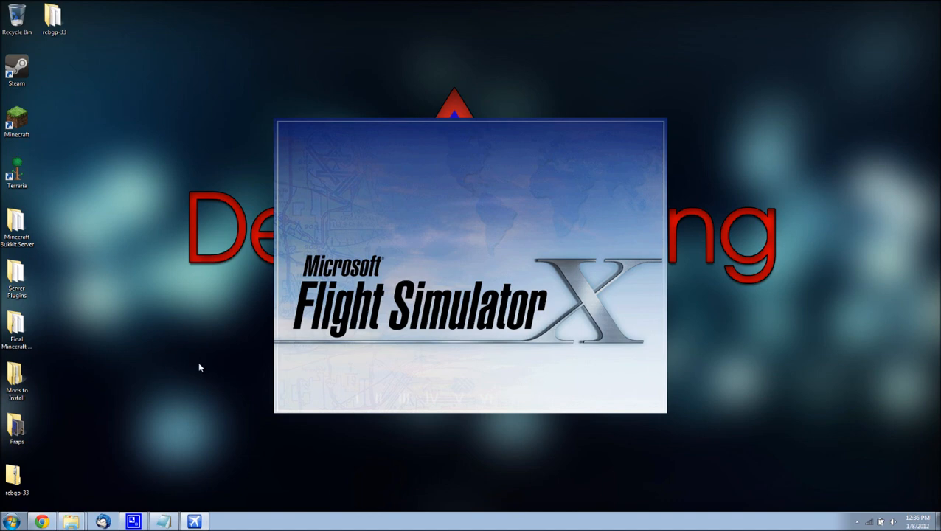
mouse_move(218, 208)
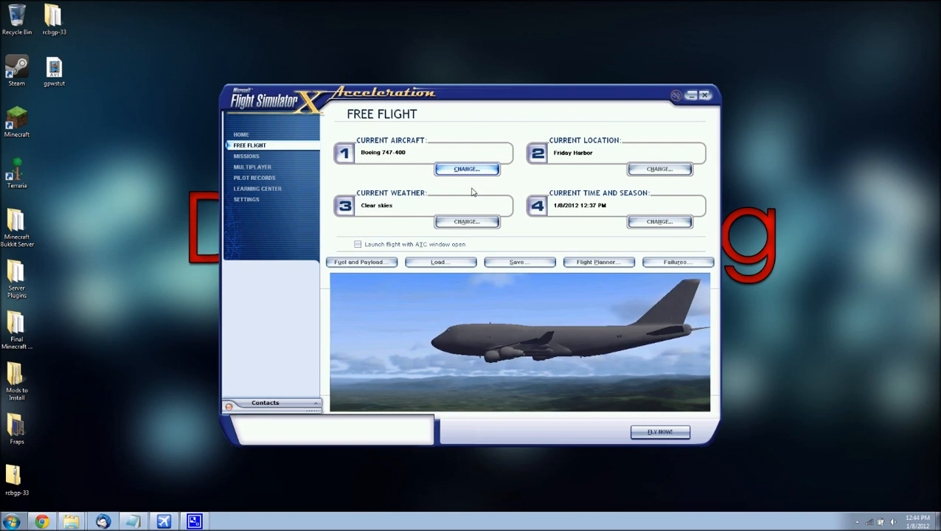
mouse_move(519, 261)
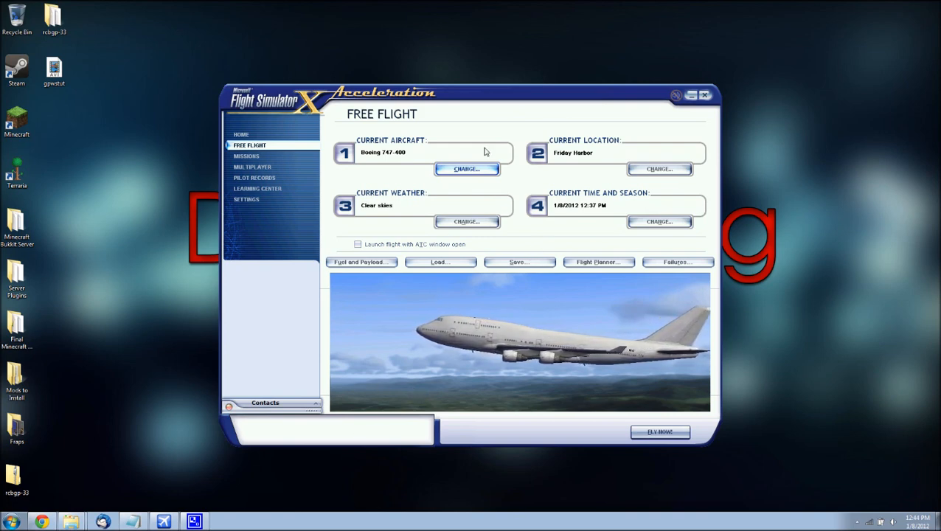
mouse_move(558, 68)
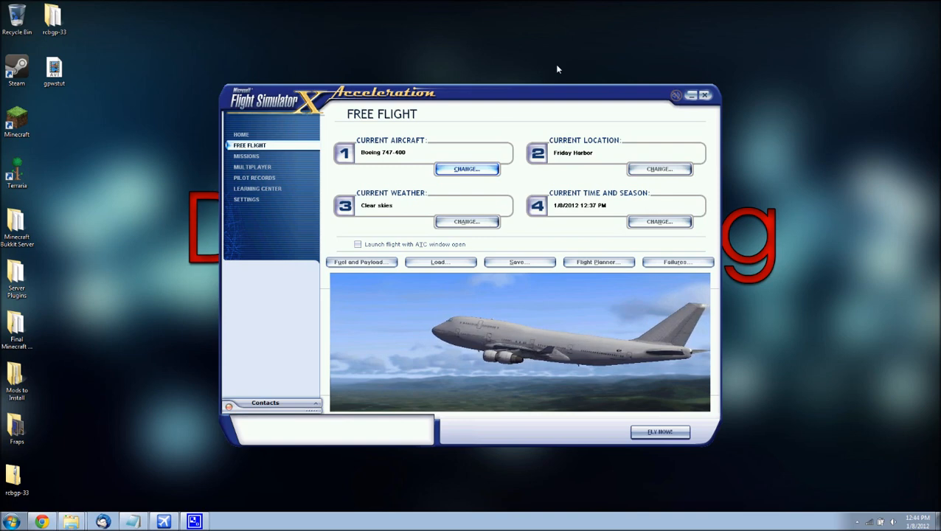